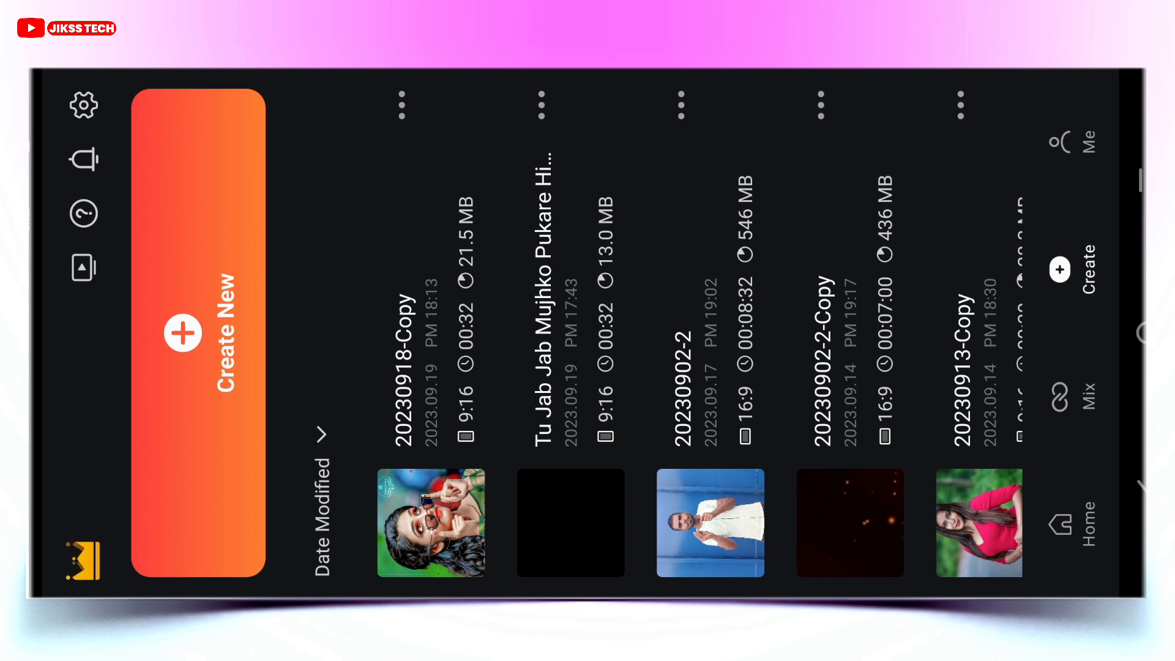
Import the .kine template project and open it for editing
left_click(1060, 269)
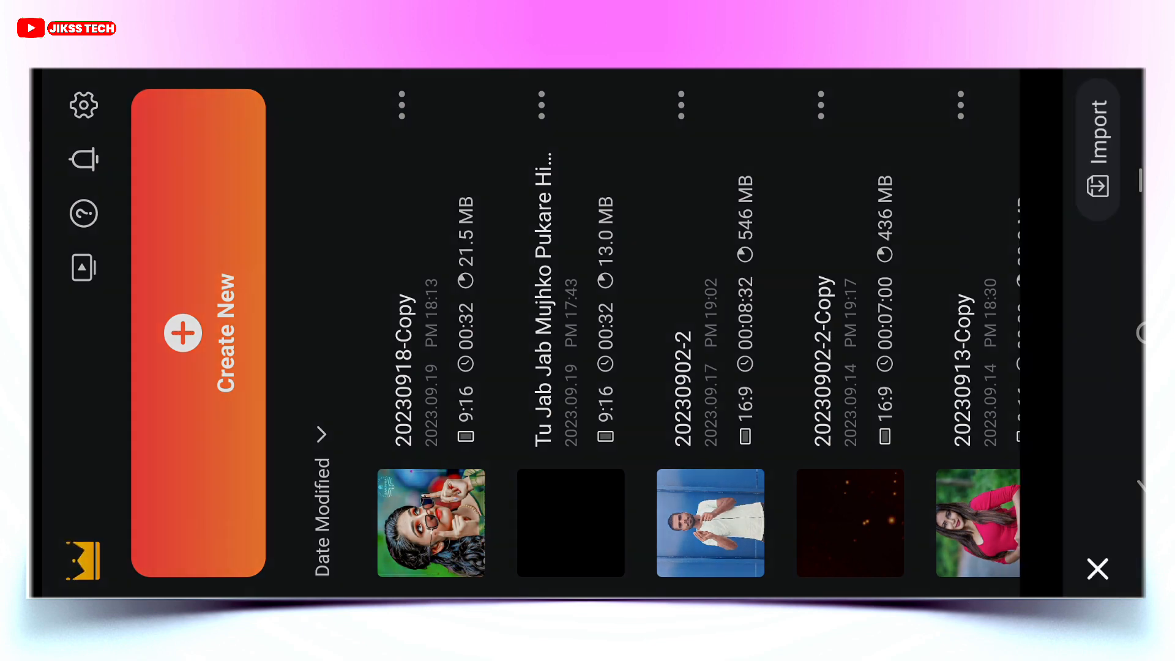
left_click(198, 332)
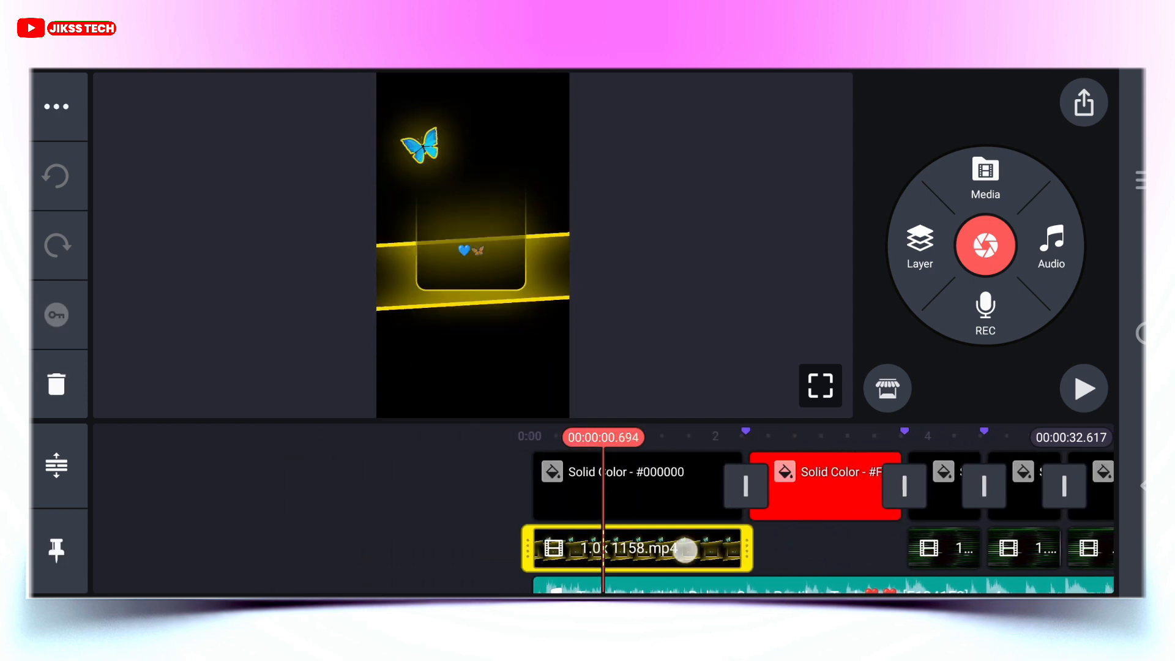
Replace the first black Solid Color placeholder with a photo from Pins
left_click(984, 177)
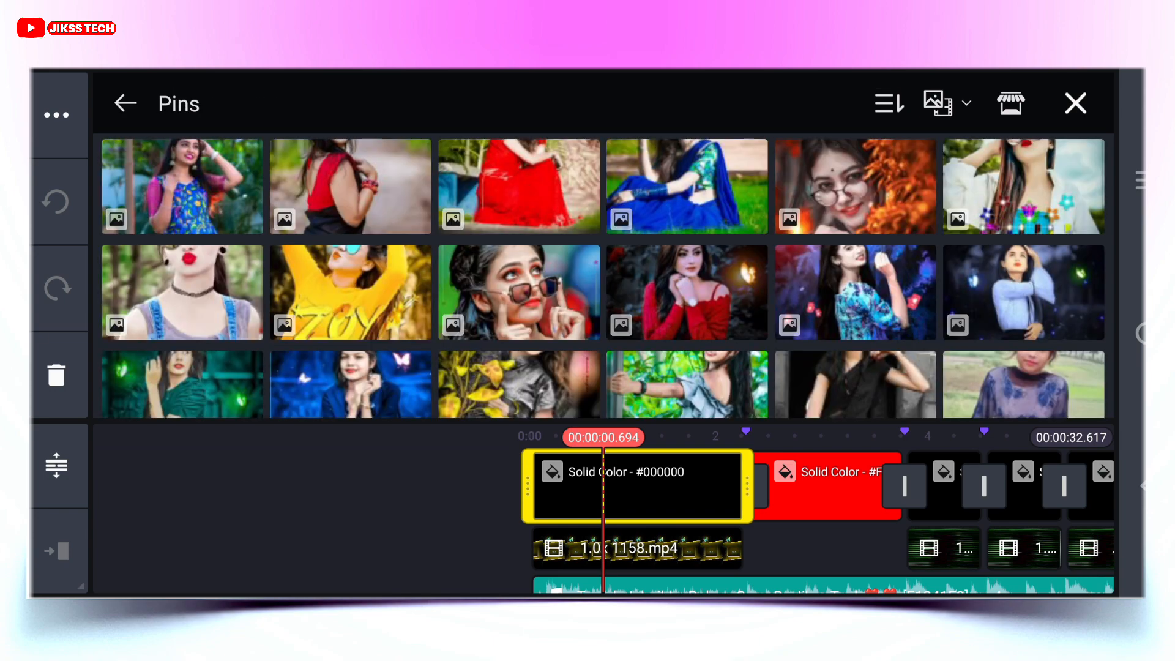
scroll("down", 3)
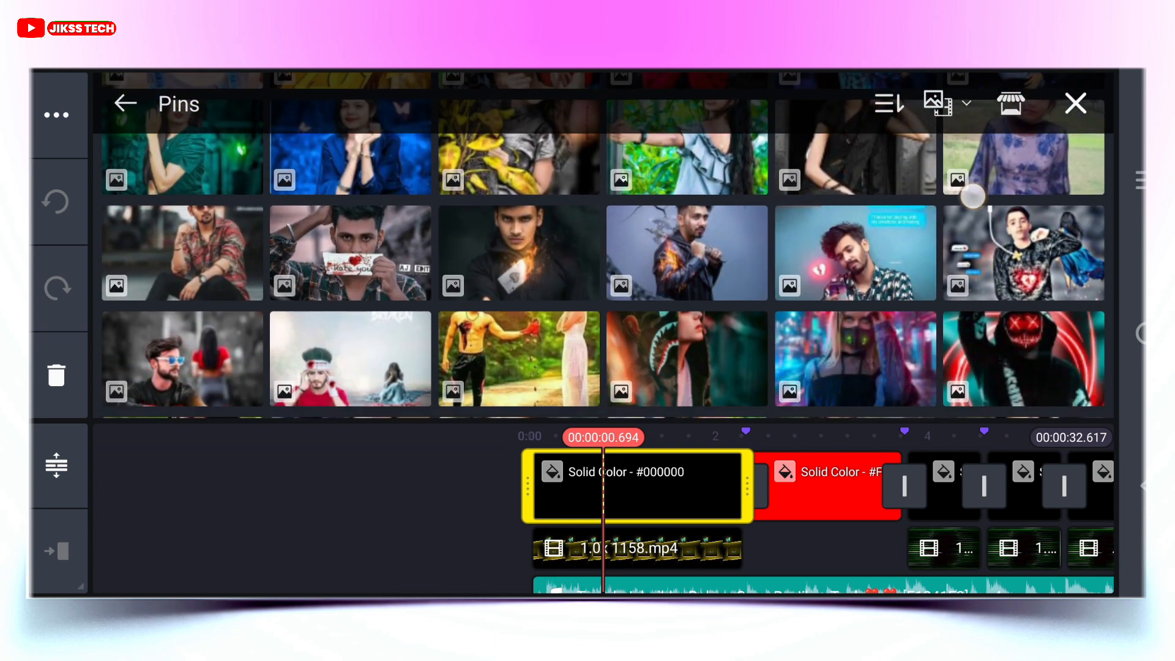
scroll("up", 3)
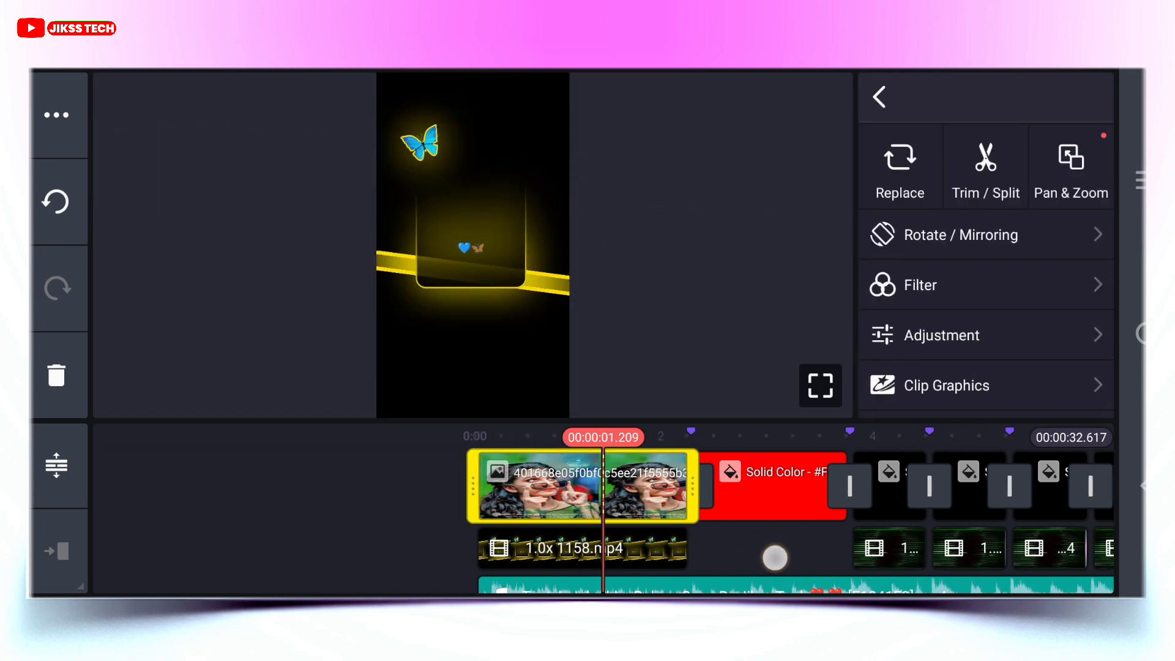
Set the 1158.mp4 light-effect layer's opacity to 60%, then target the red placeholder
left_click(580, 548)
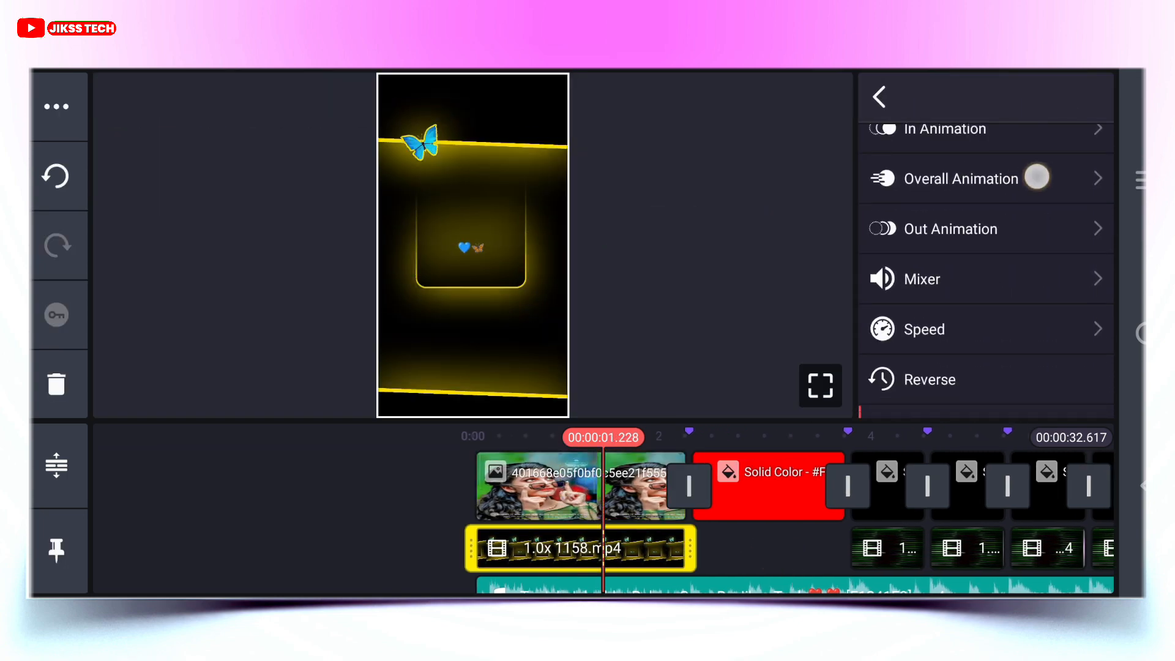
scroll("down", 3)
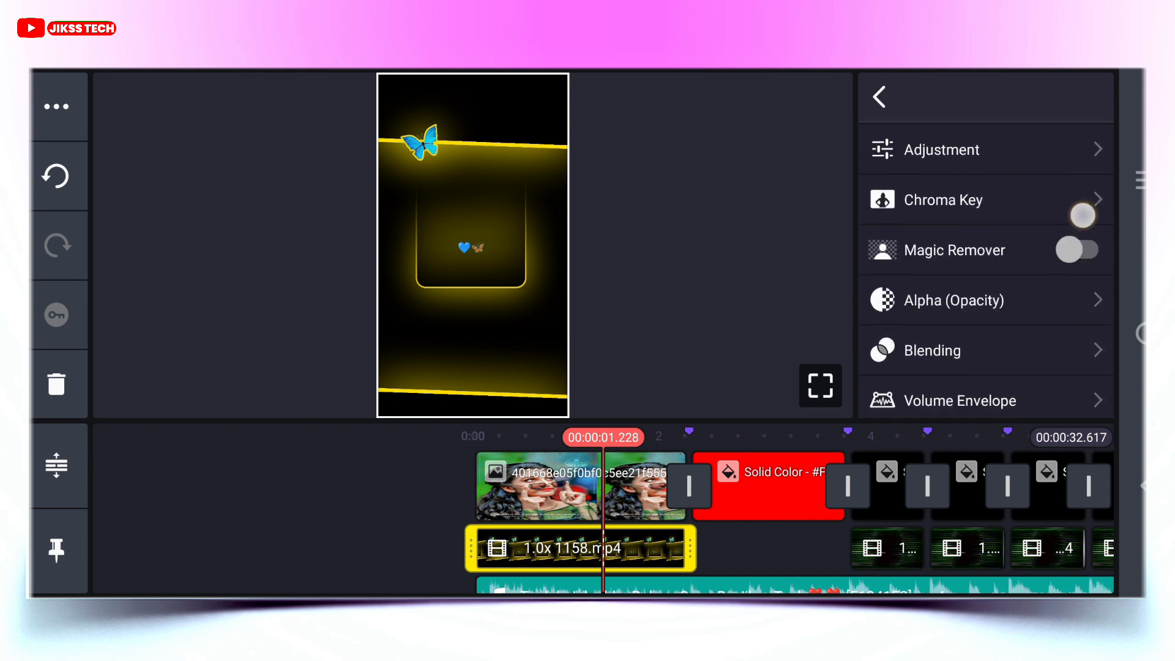
left_click(954, 300)
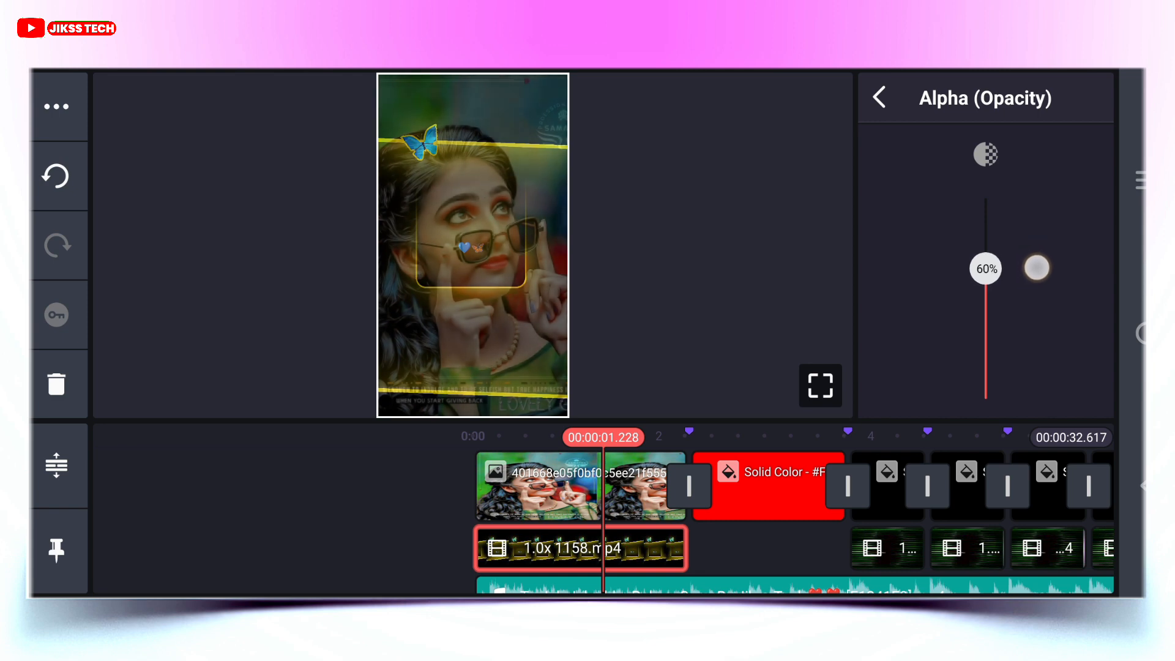
left_click(880, 98)
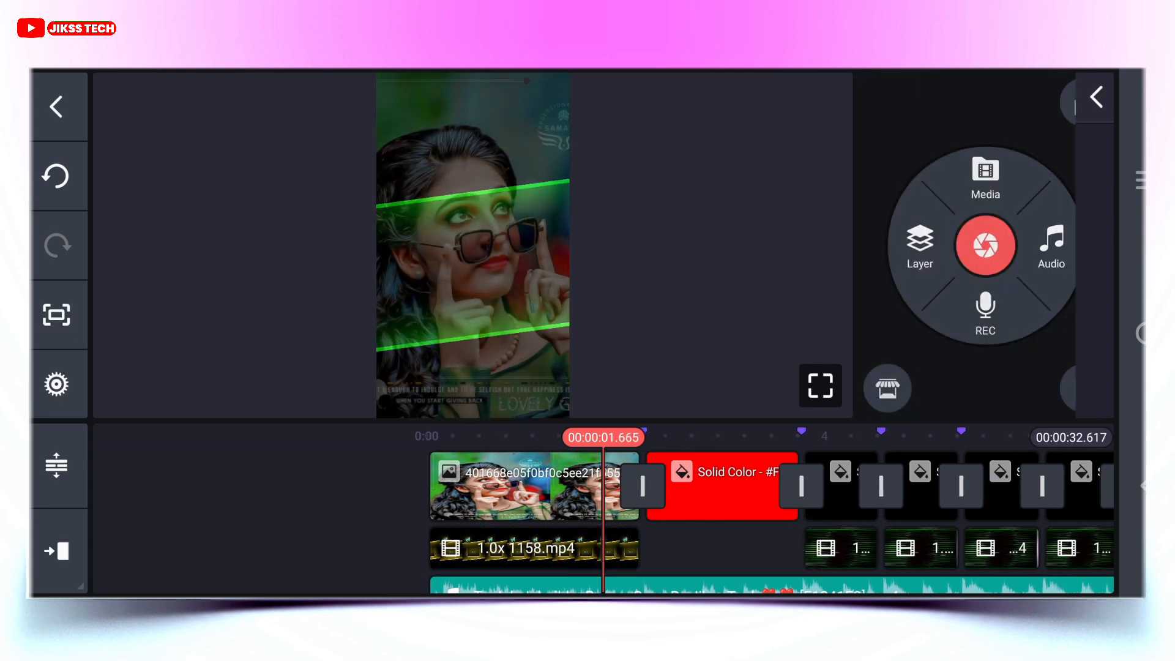
left_click(724, 484)
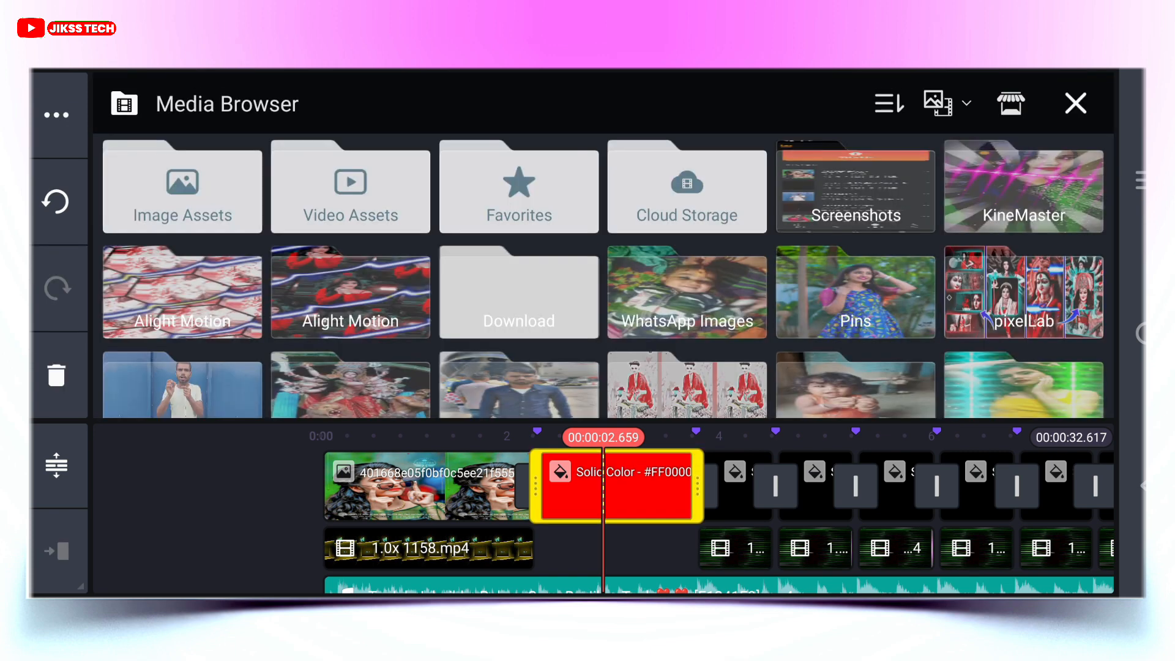
Fill the red placeholder with the New Project video and the next with a Pins photo
left_click(181, 293)
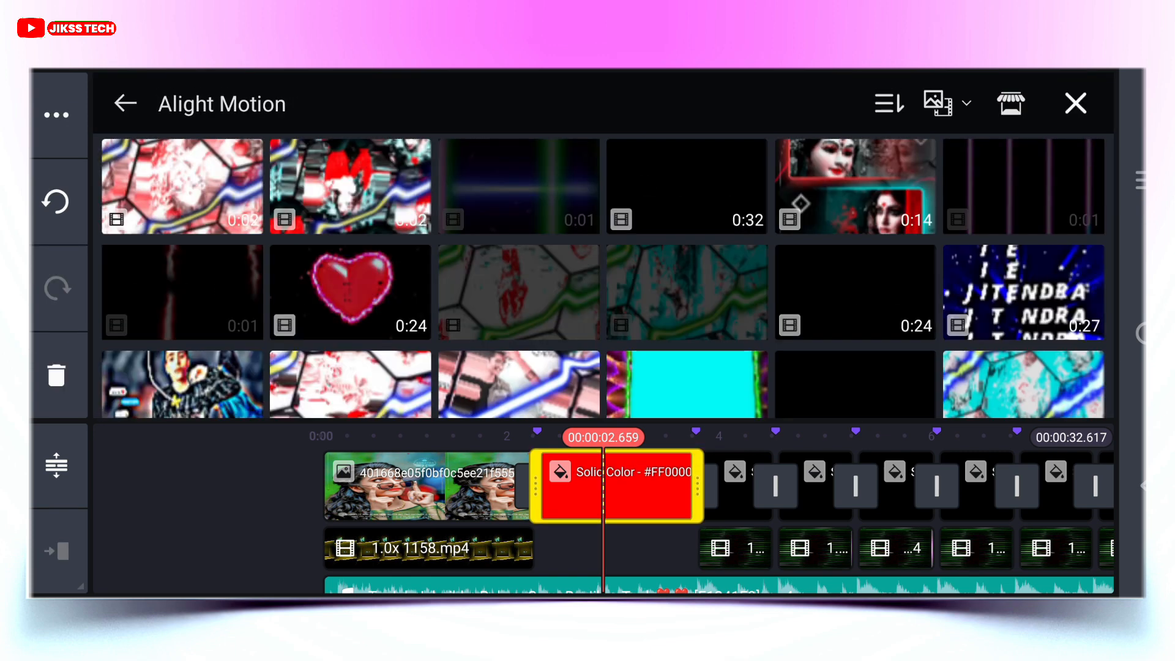
left_click(349, 186)
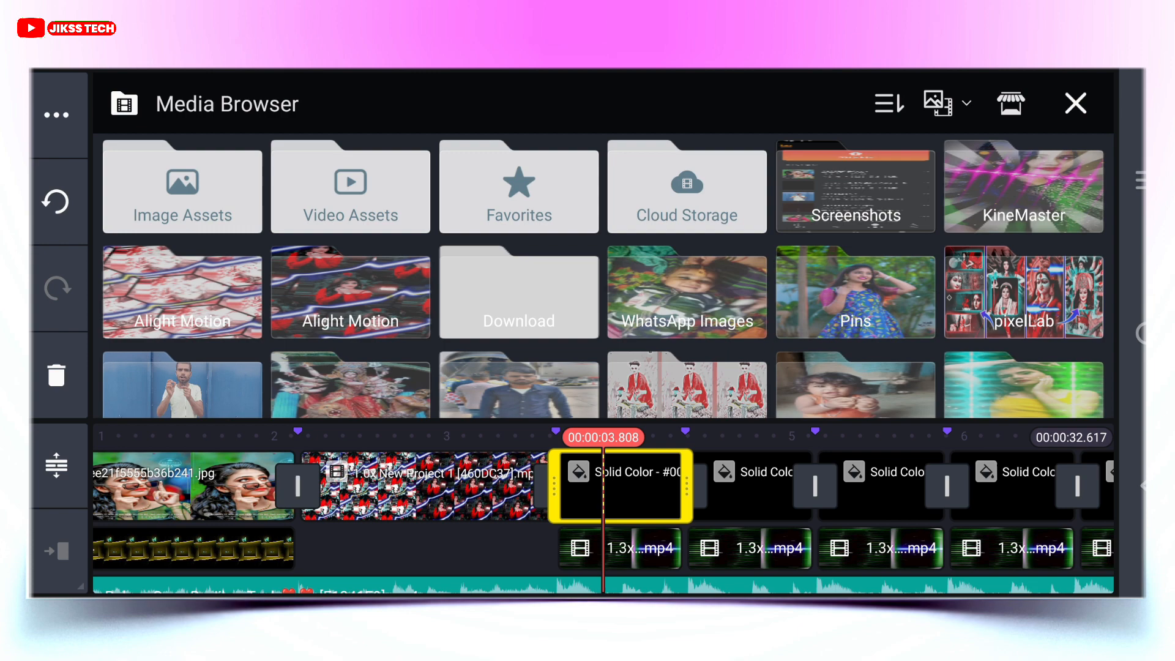
left_click(853, 292)
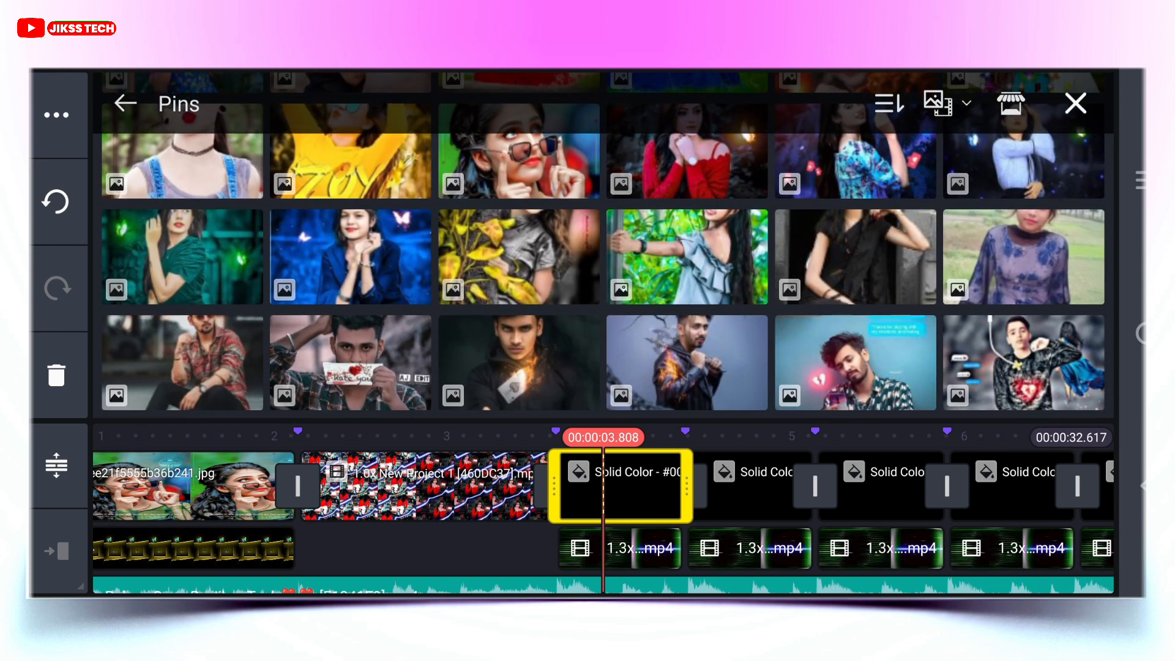
left_click(1075, 103)
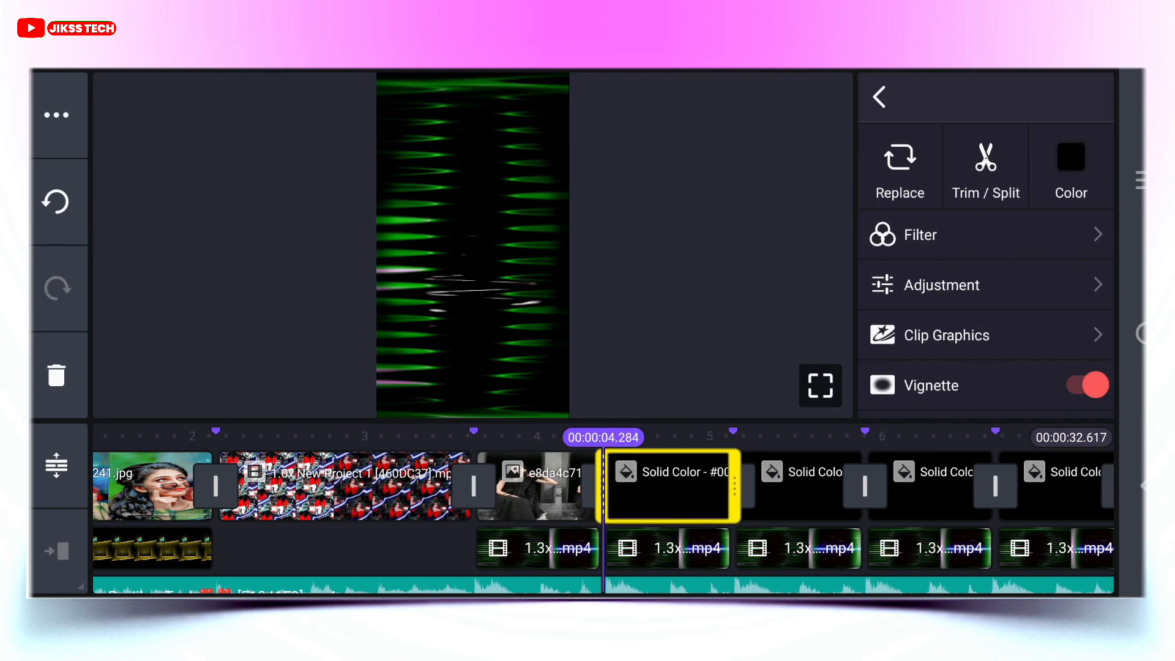
Replace two more black placeholders with photos from the Pins folder
left_click(900, 166)
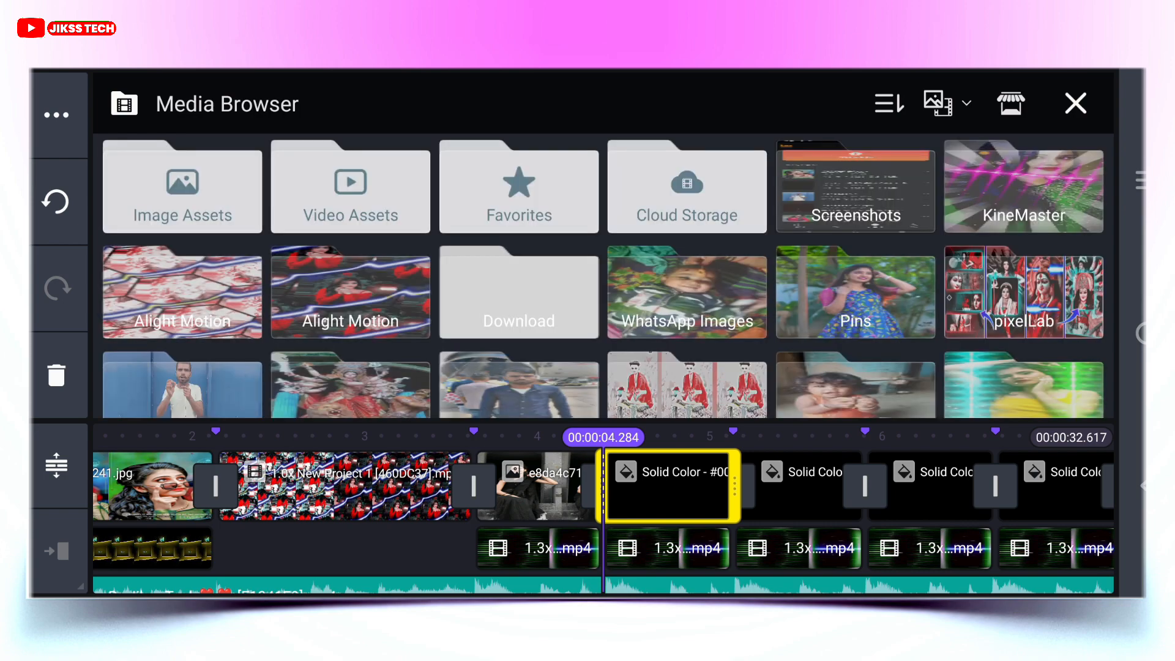
left_click(854, 292)
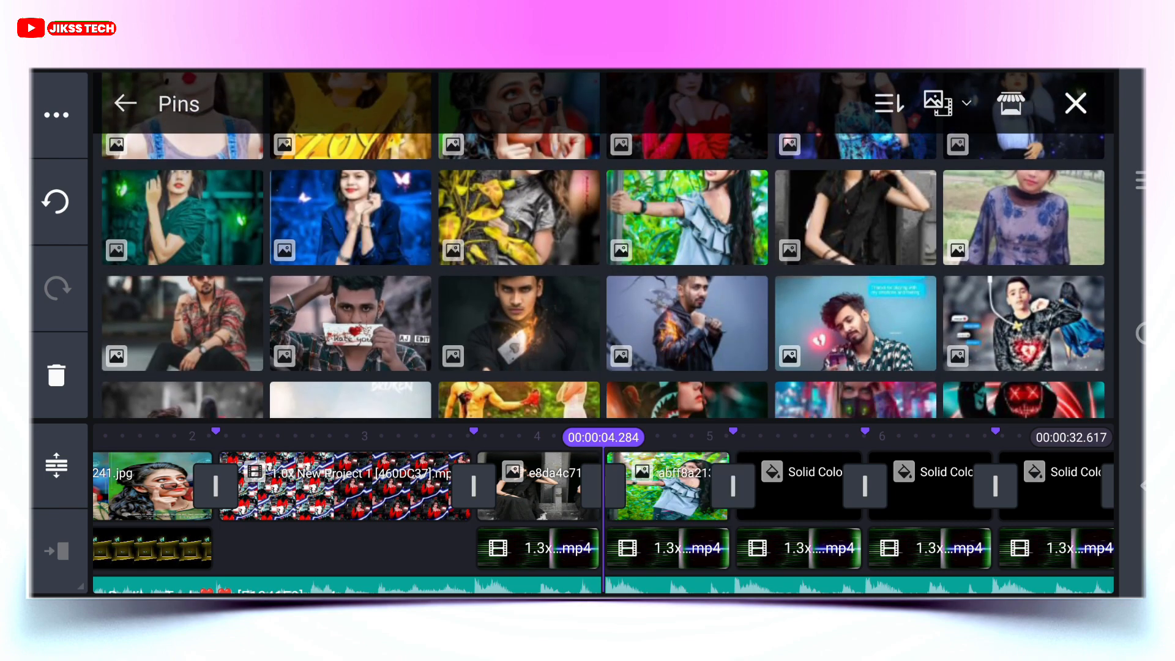
left_click(125, 103)
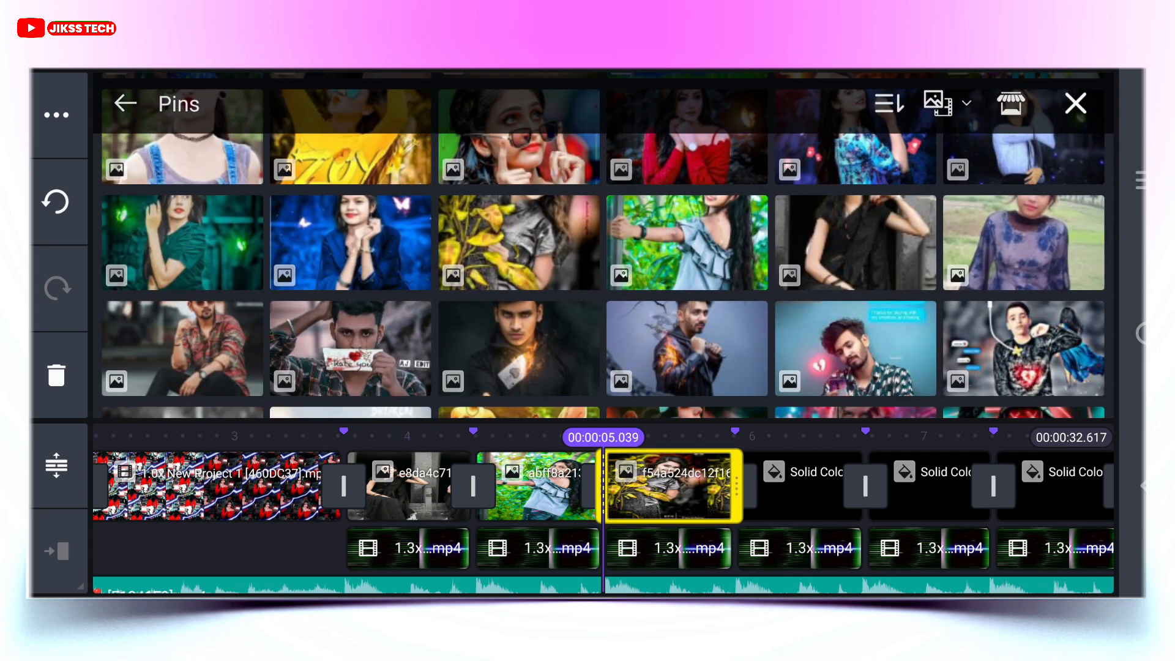
left_click(1074, 103)
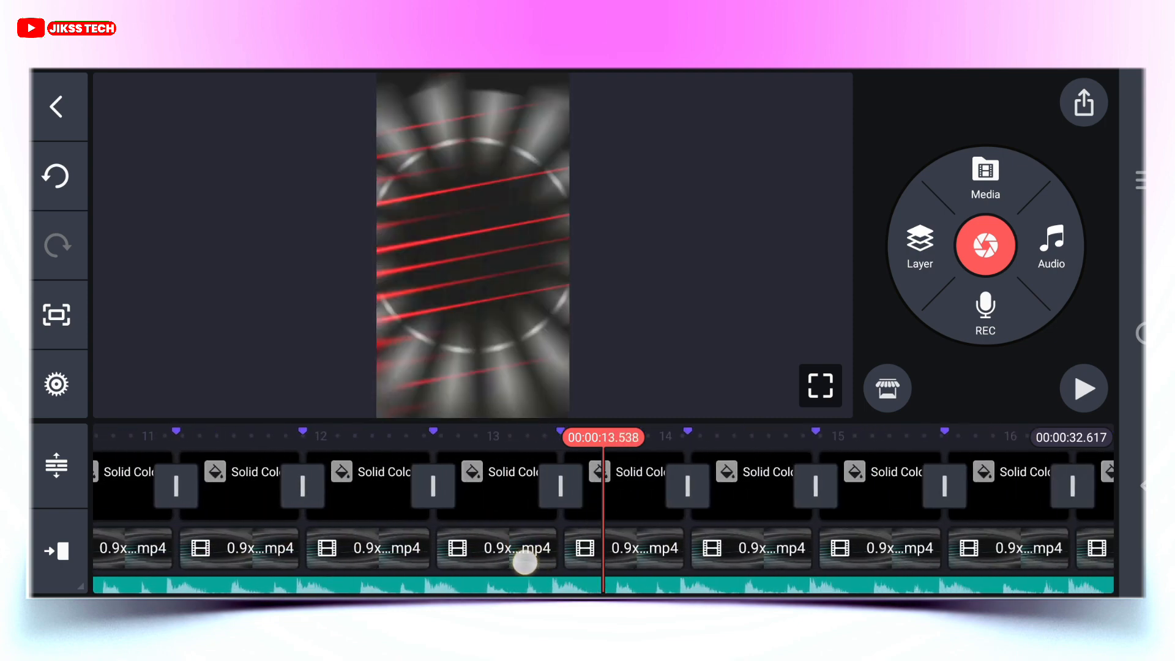
Replace the red placeholder near 26 seconds with the New Project video
scroll("right", 3)
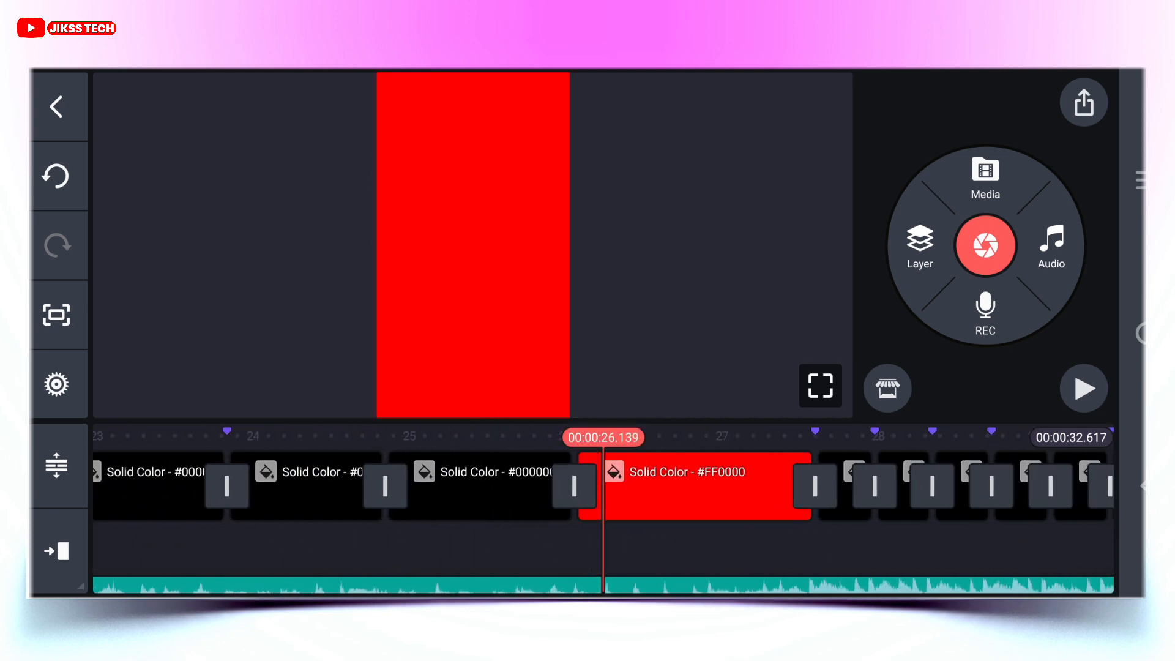
left_click(984, 172)
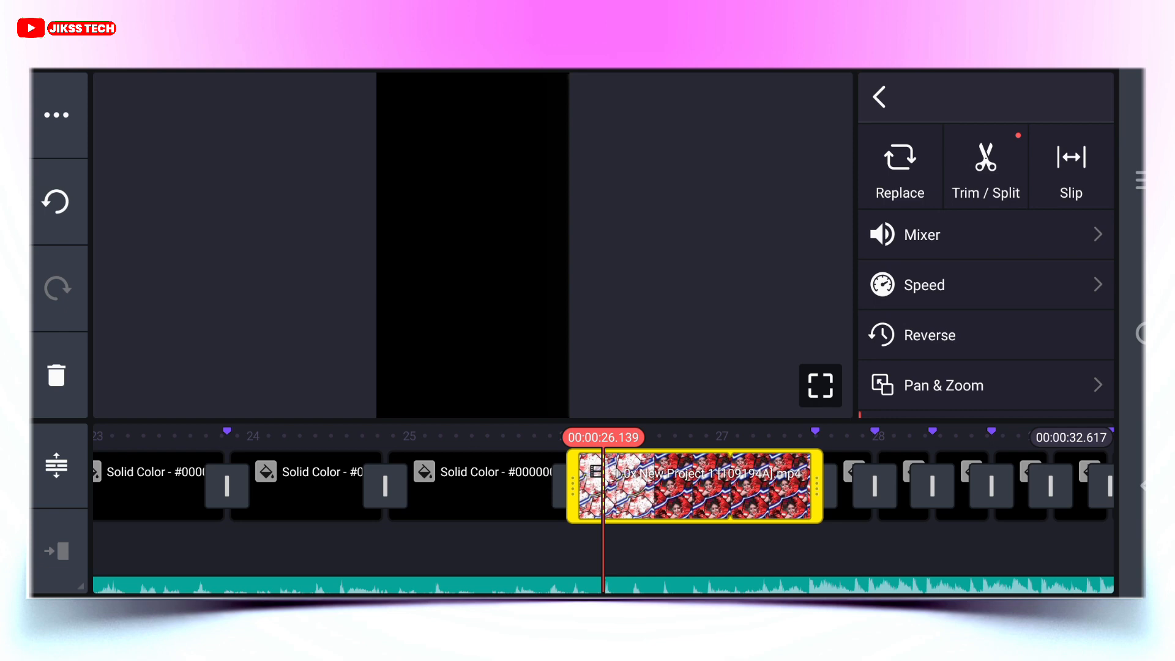
left_click(880, 98)
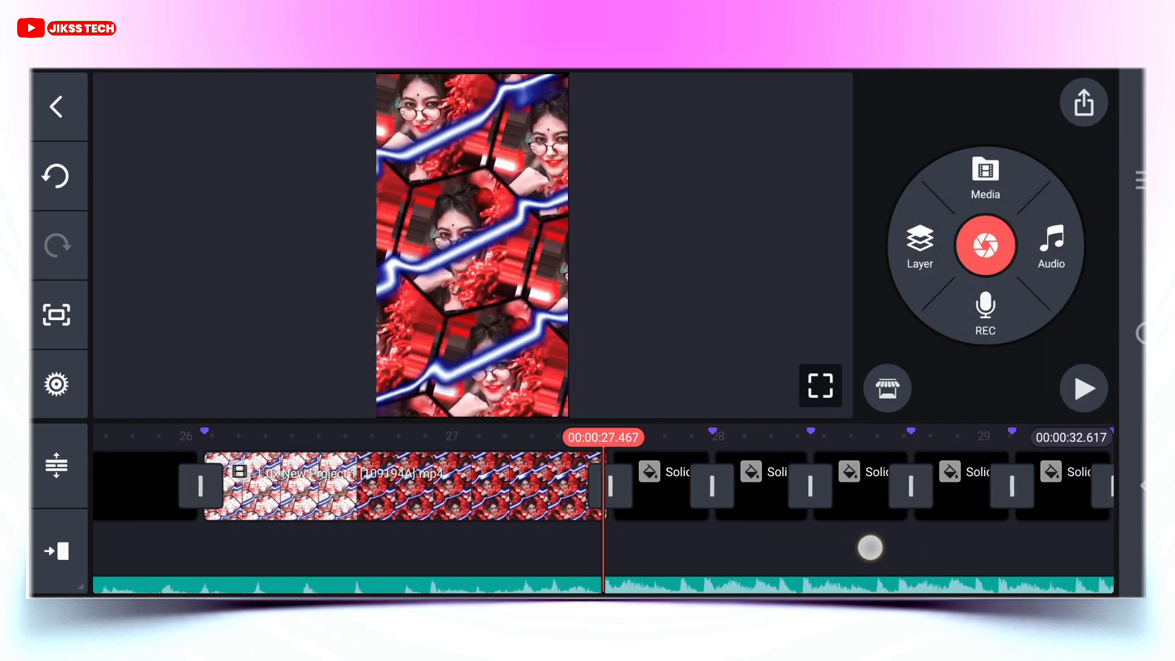
scroll("right", 3)
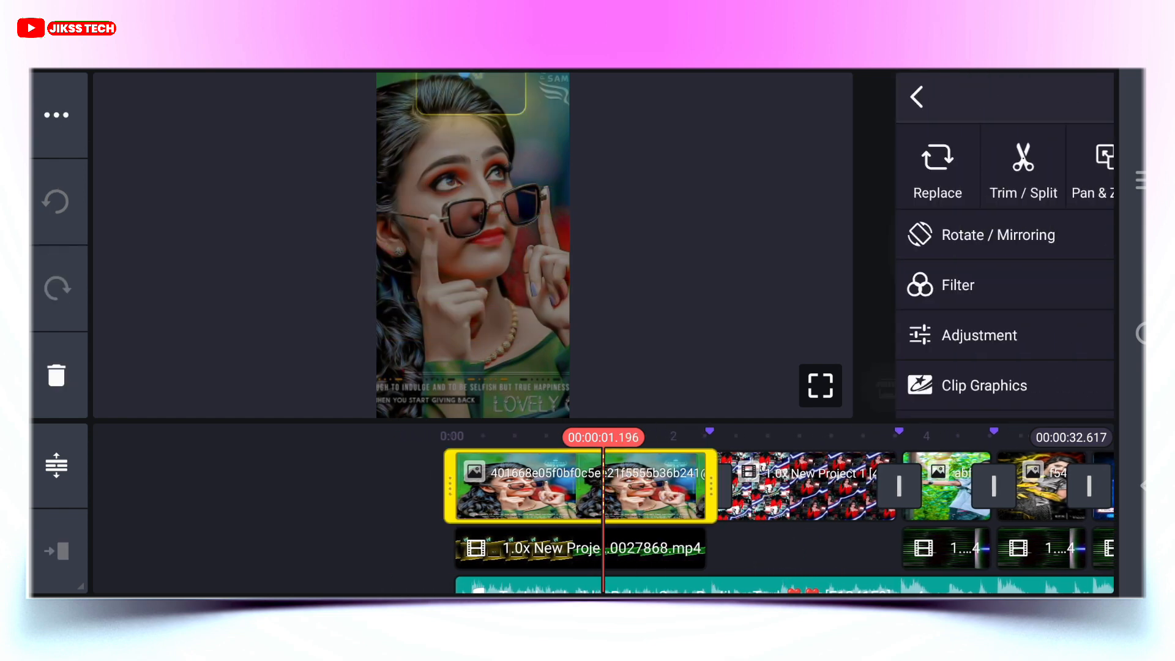
left_click(984, 385)
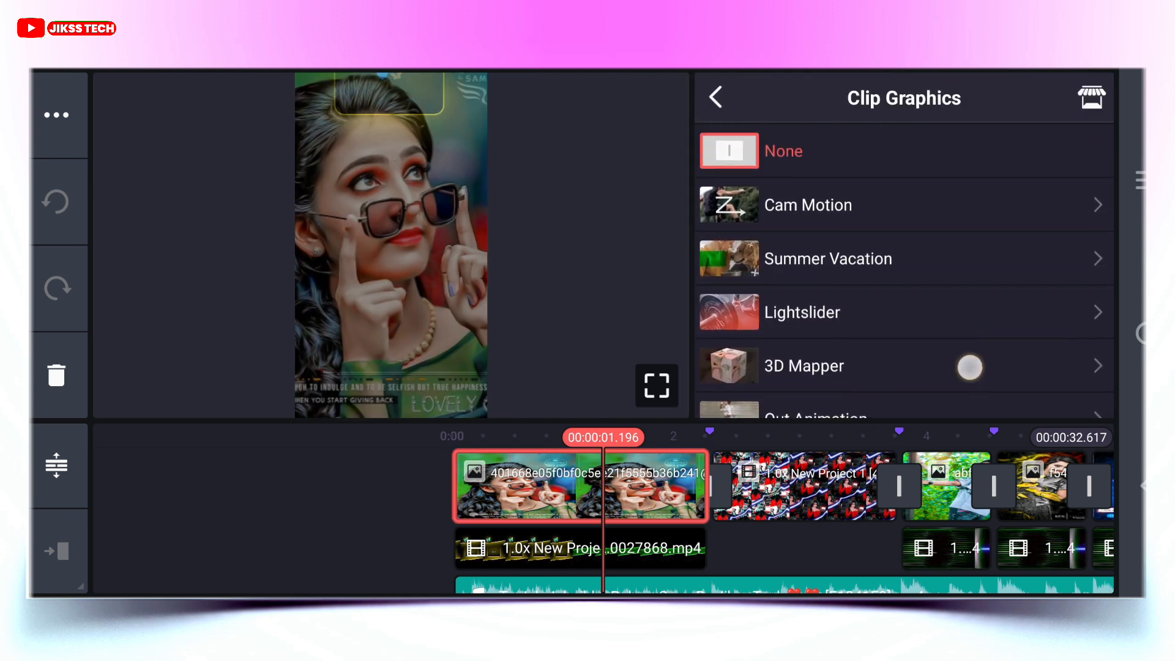
scroll("up", 3)
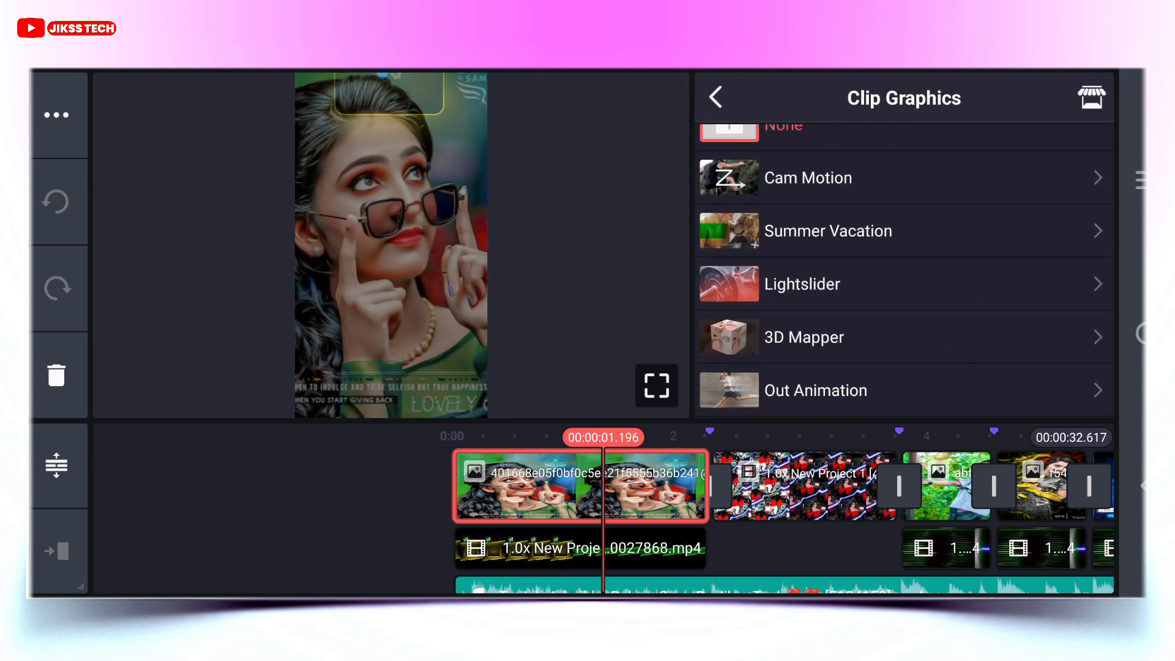
left_click(803, 336)
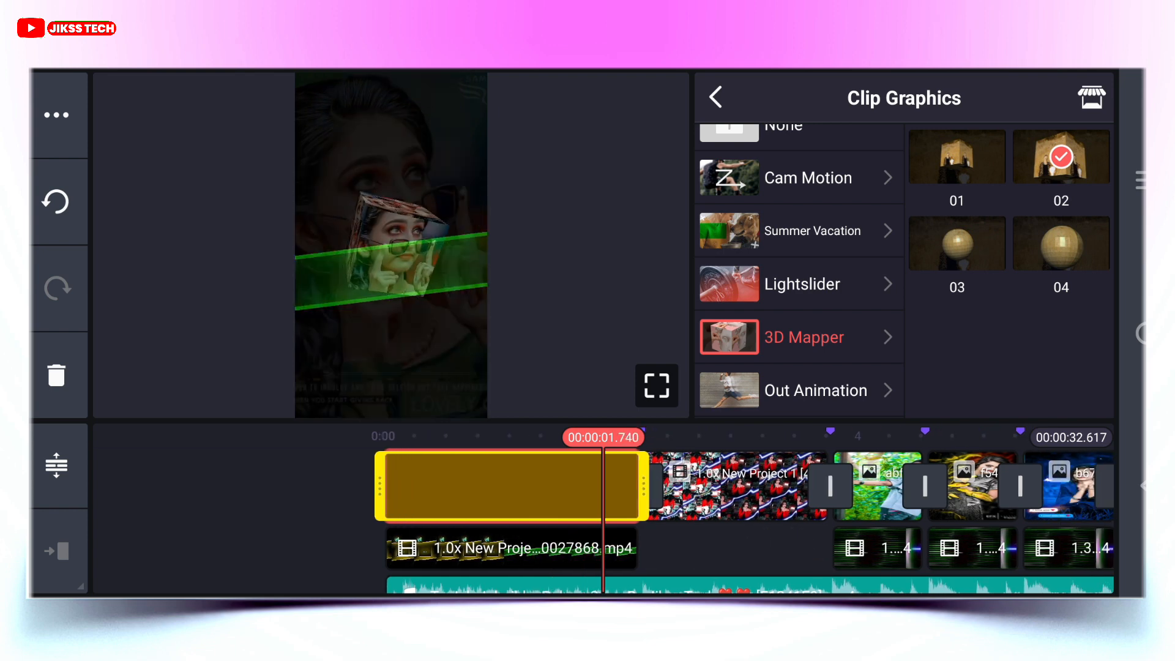
left_click(715, 98)
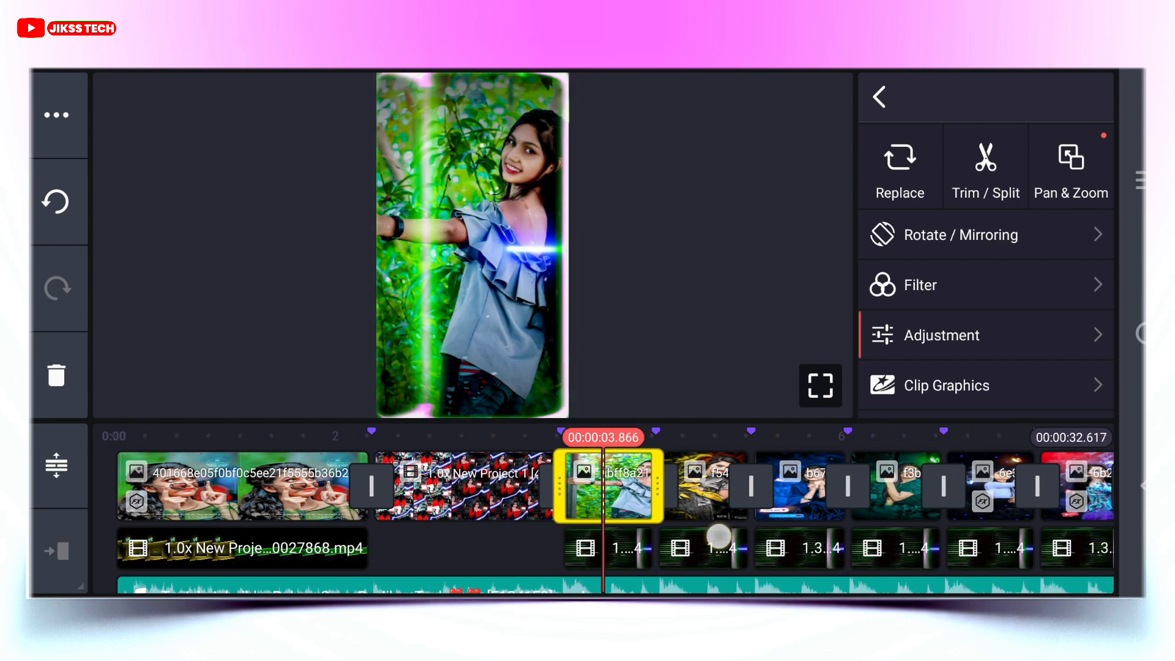
left_click(952, 385)
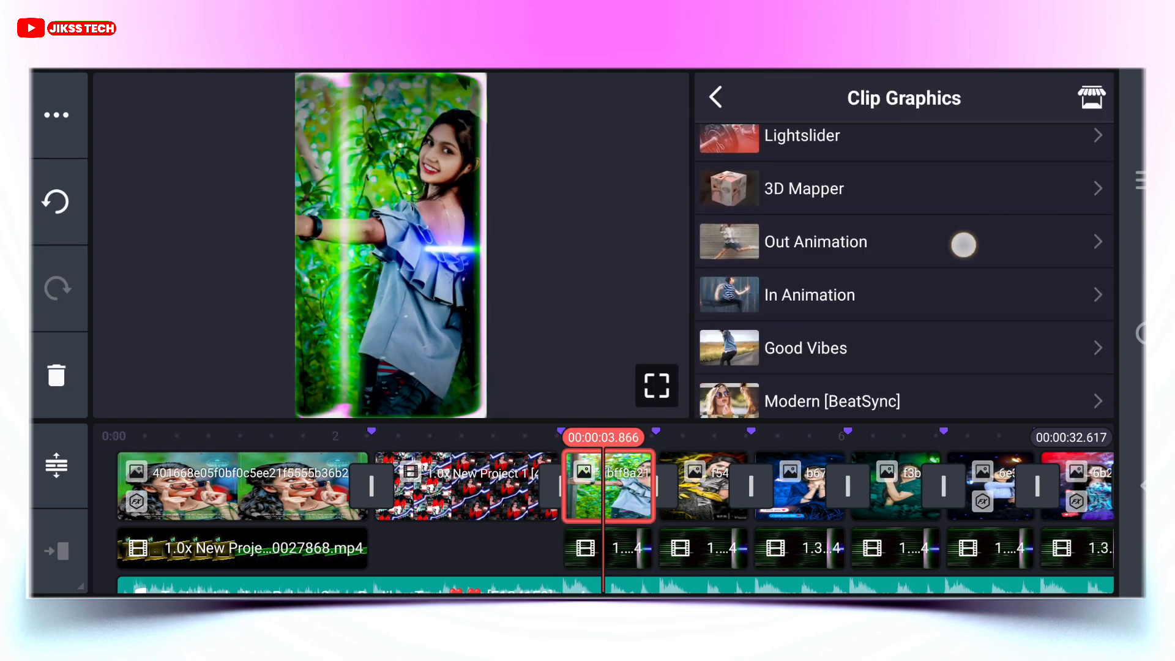
left_click(809, 295)
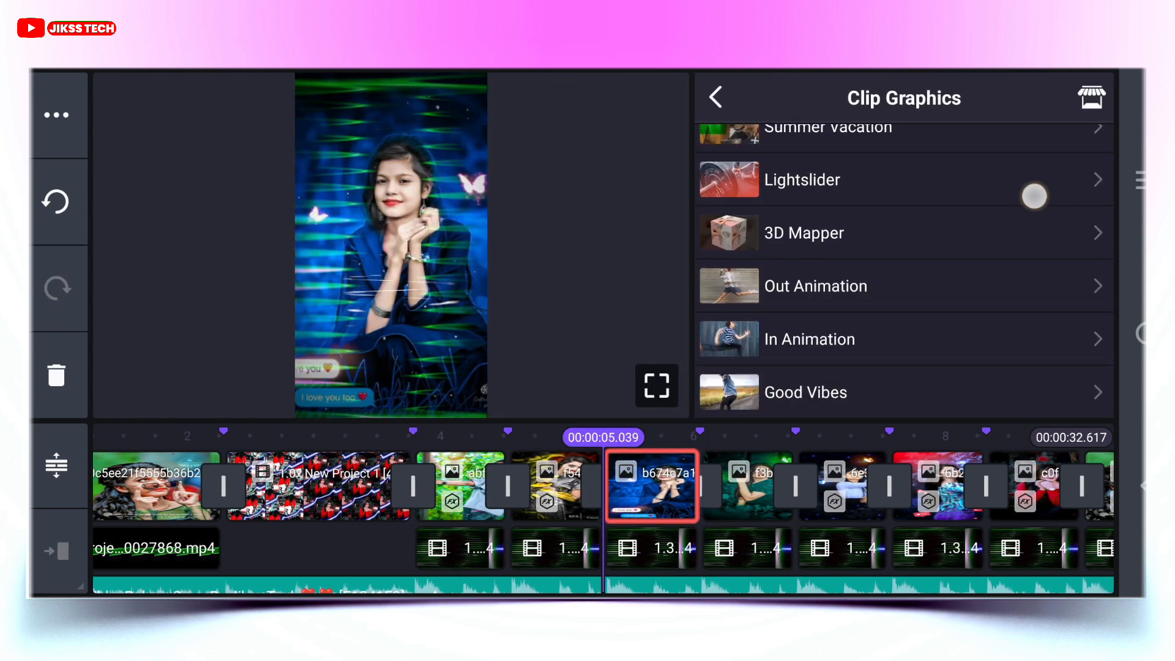
left_click(809, 339)
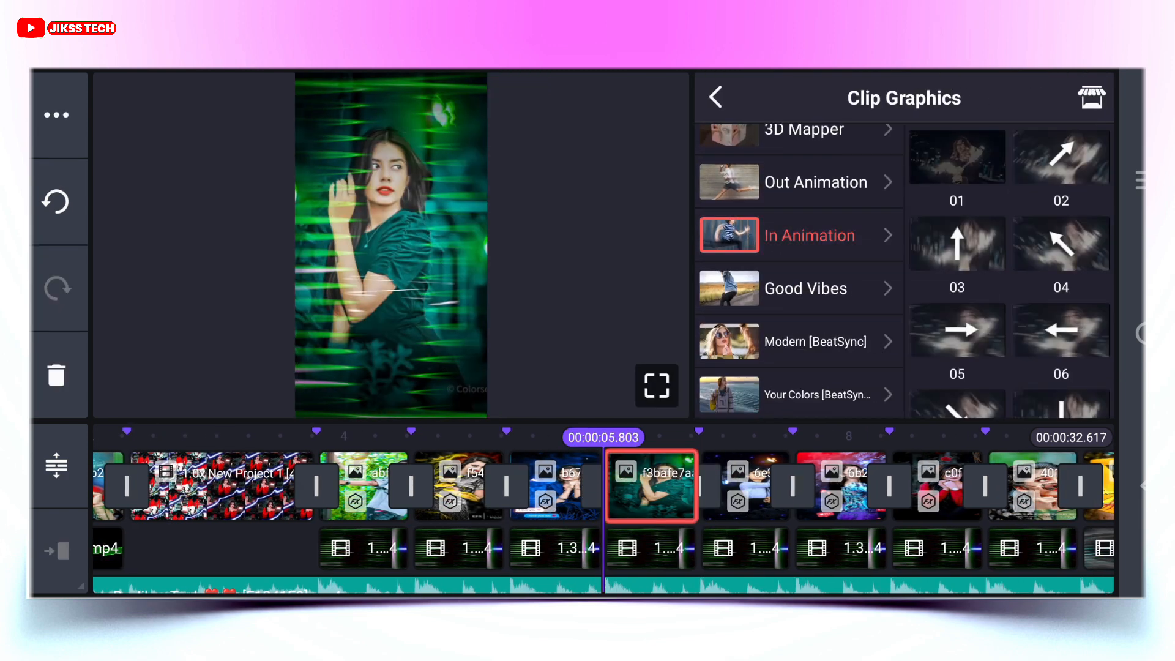
left_click(1061, 330)
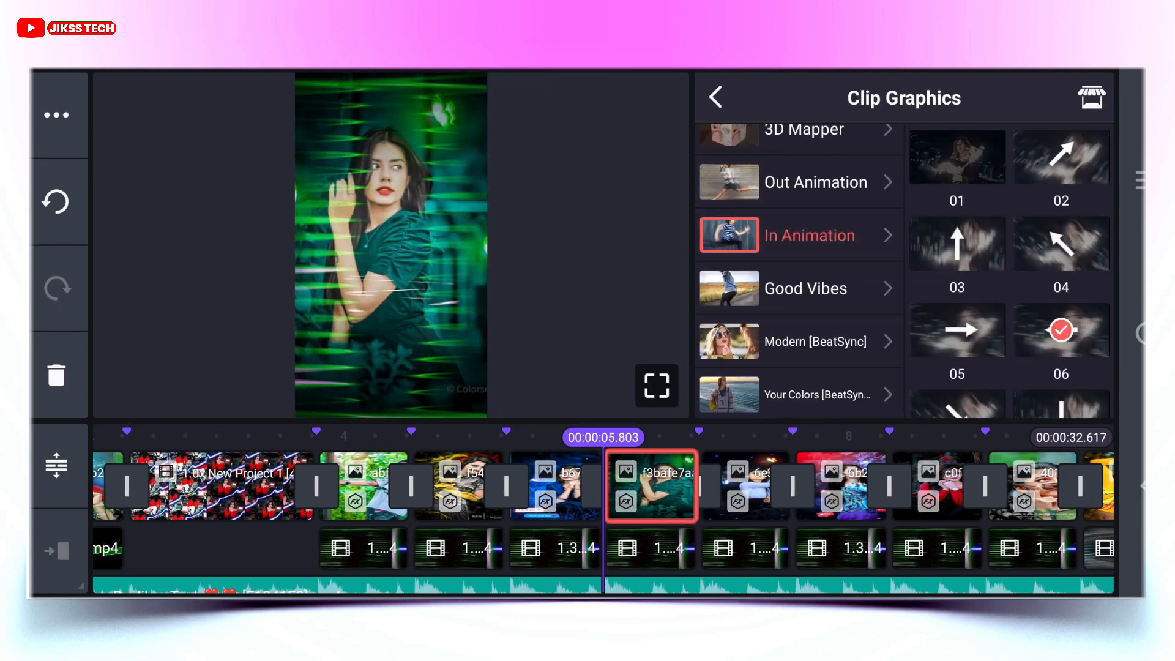
left_click(651, 484)
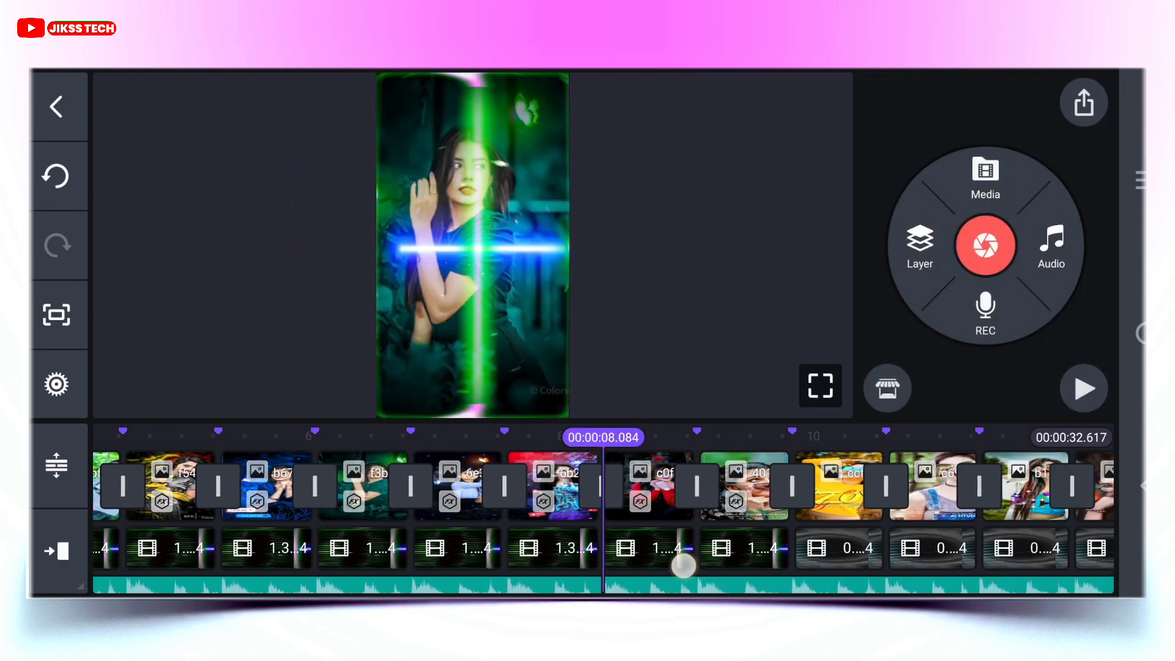
left_click(551, 486)
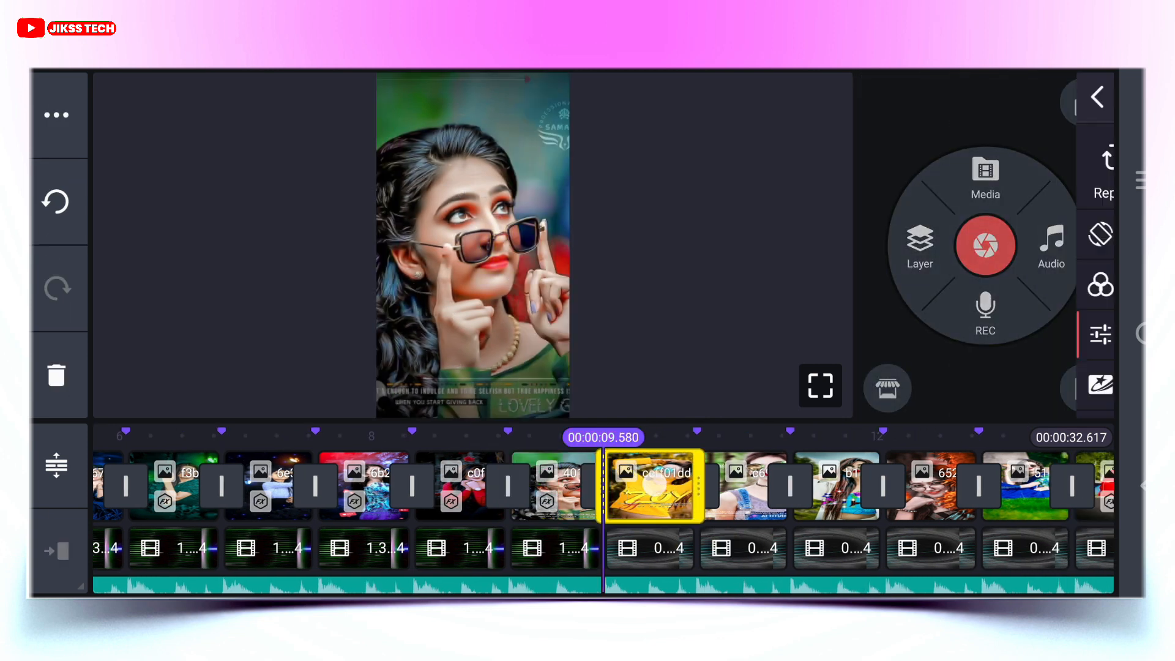
left_click(649, 484)
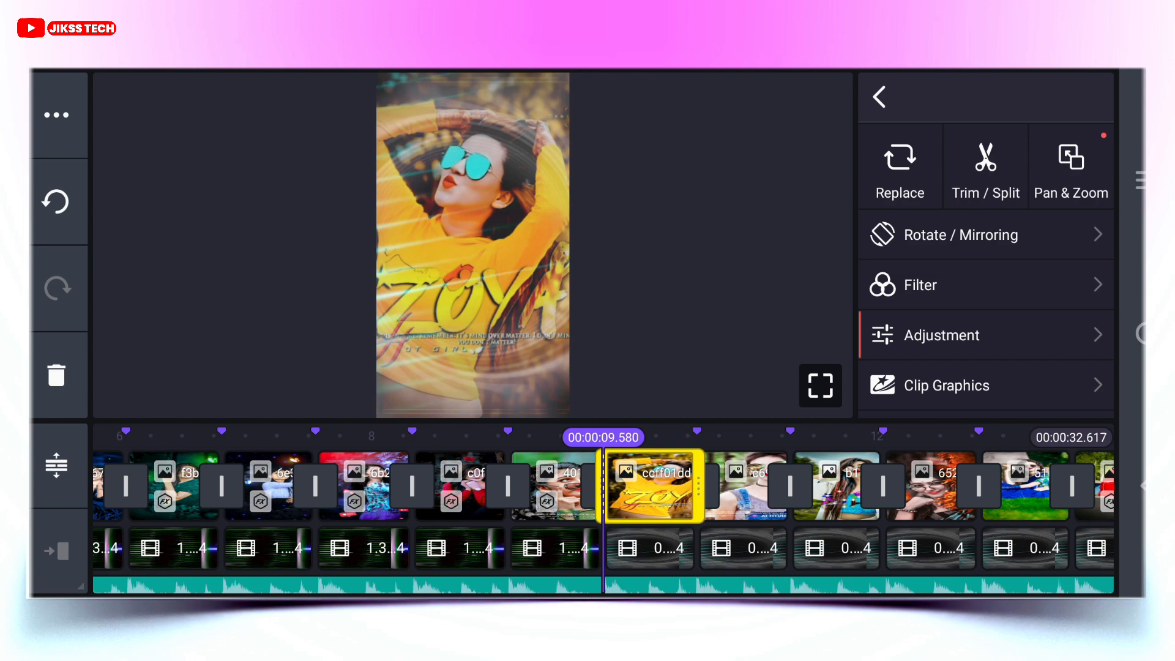
left_click(952, 386)
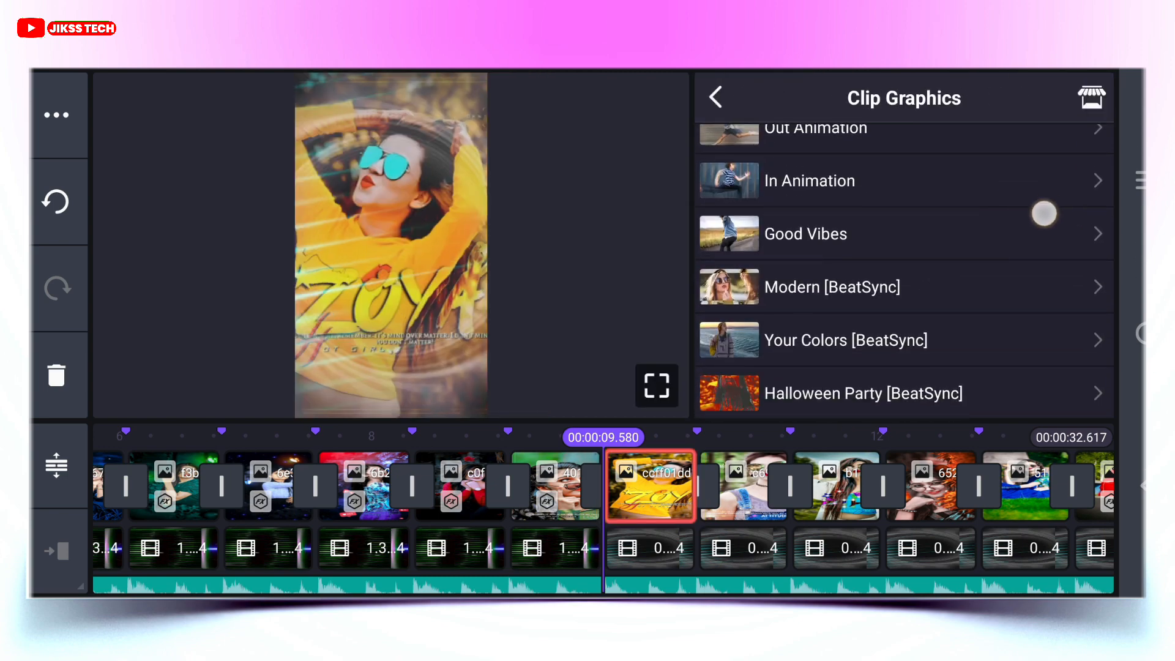
left_click(806, 233)
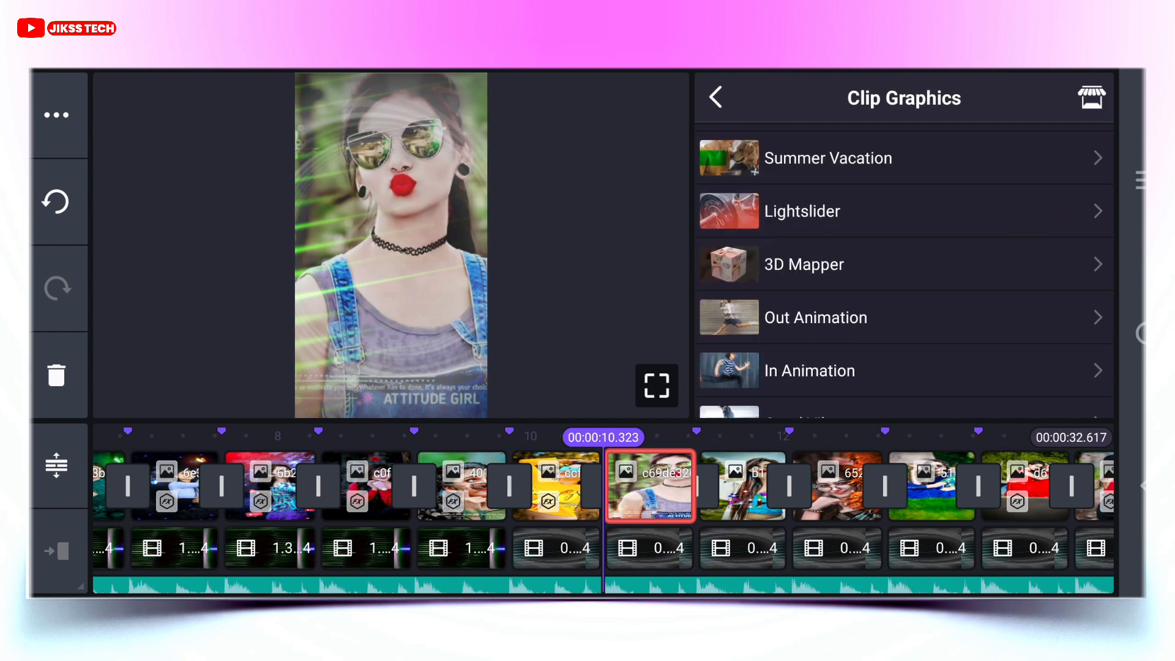
left_click(806, 323)
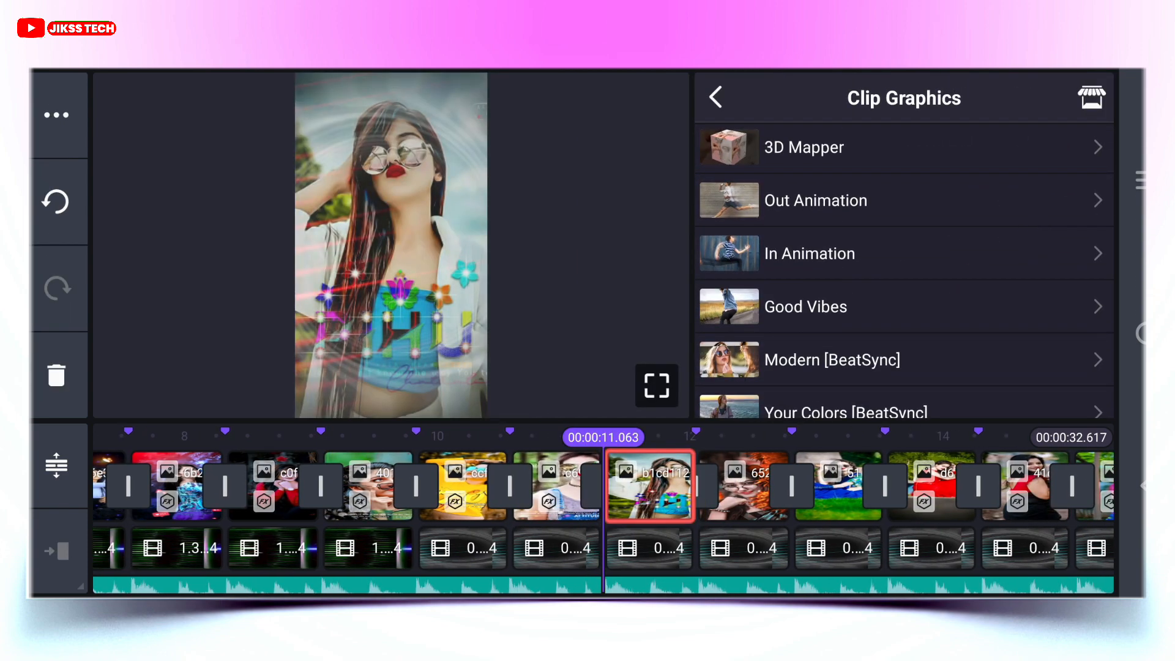
left_click(805, 306)
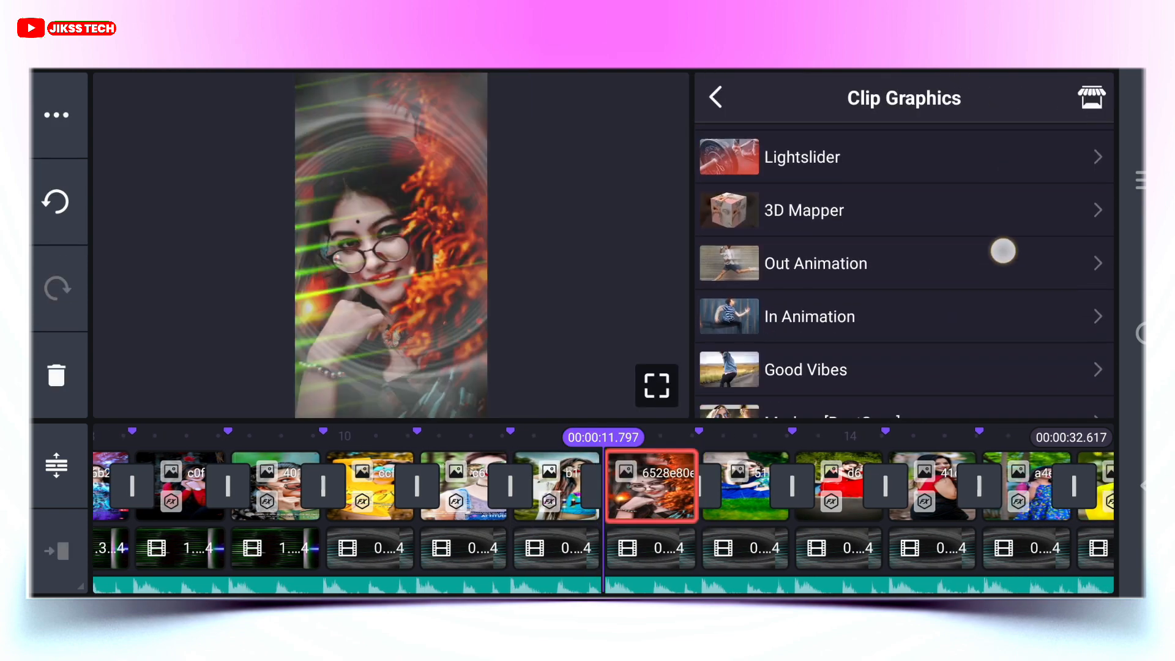
scroll("up", 3)
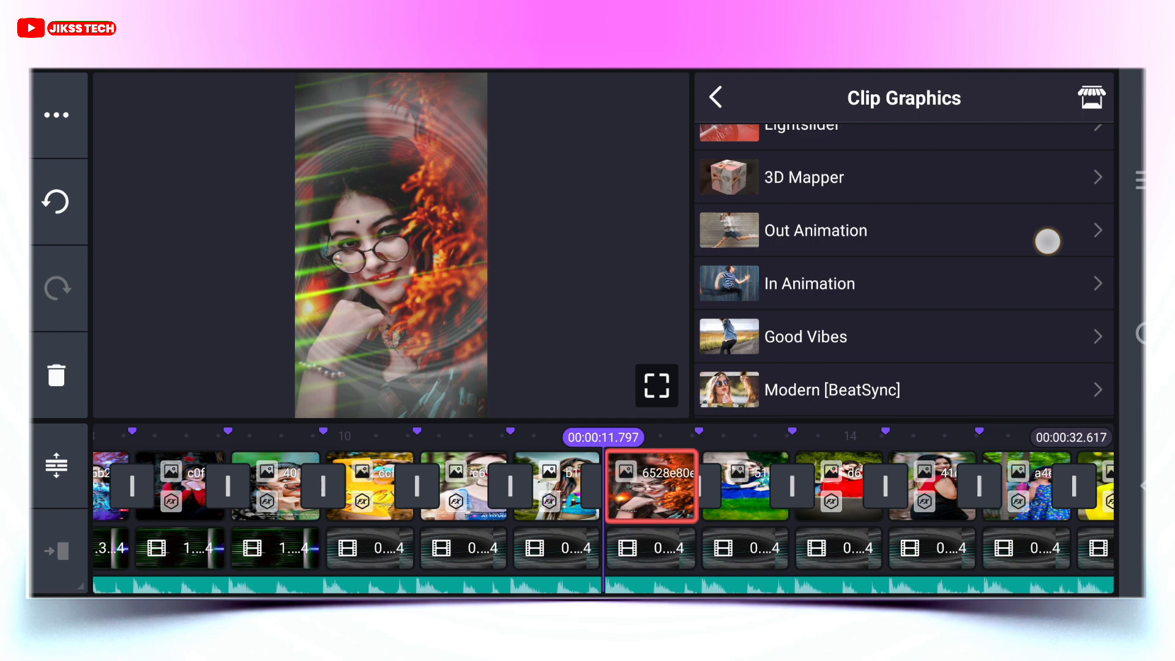
left_click(716, 98)
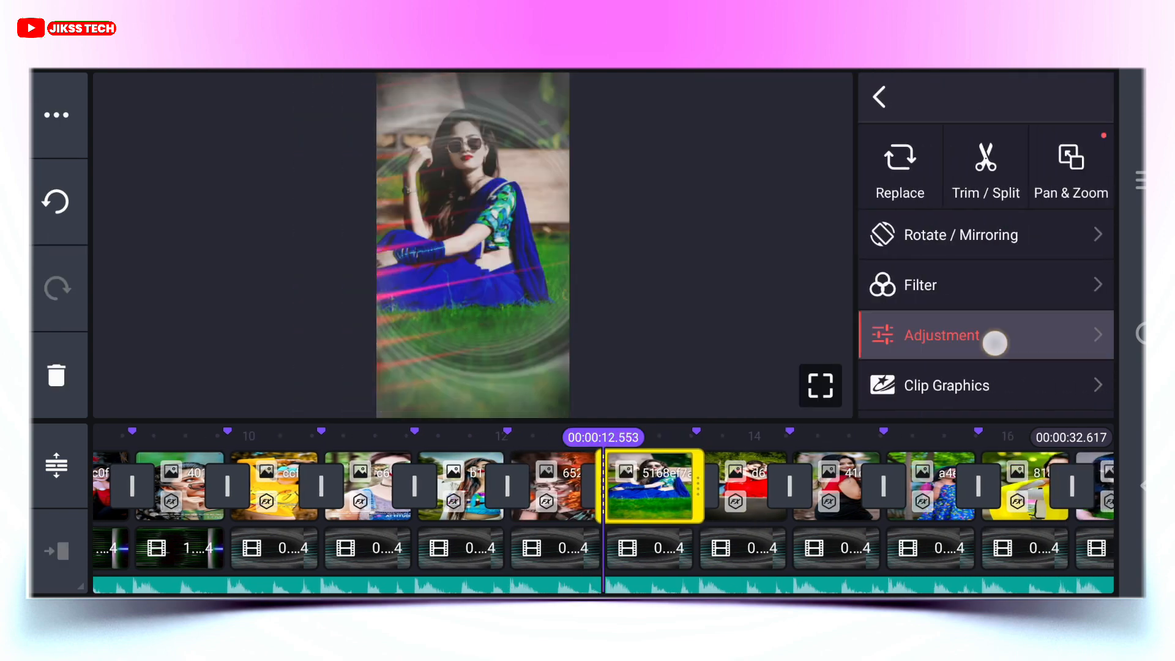
left_click(947, 386)
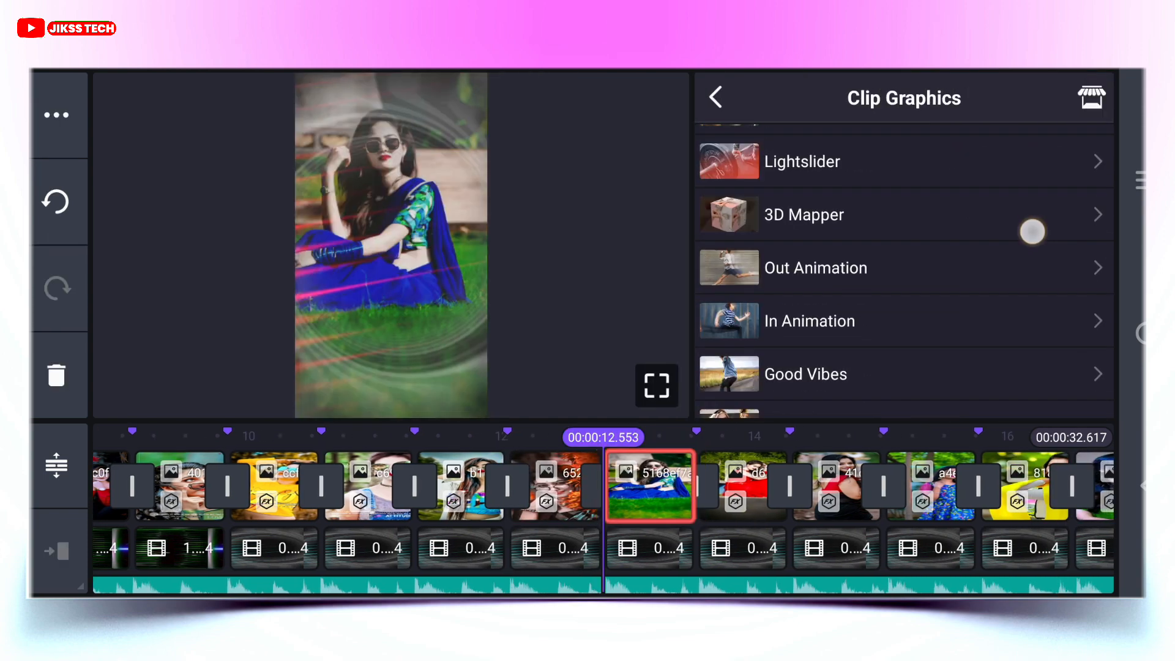
left_click(805, 374)
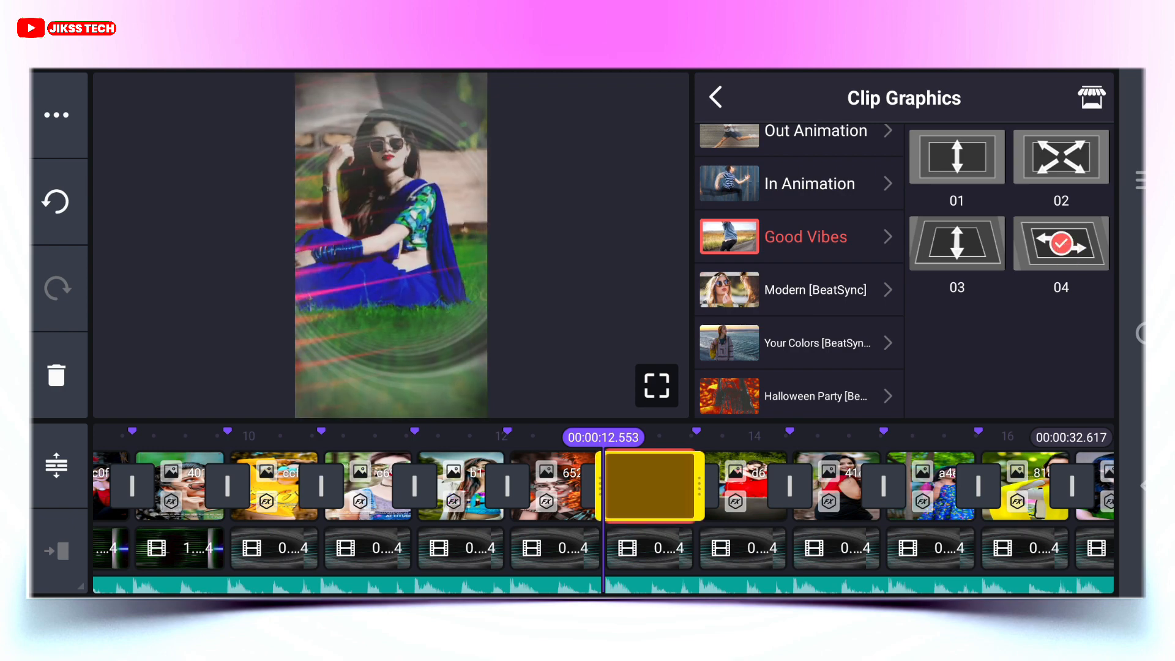
left_click(716, 97)
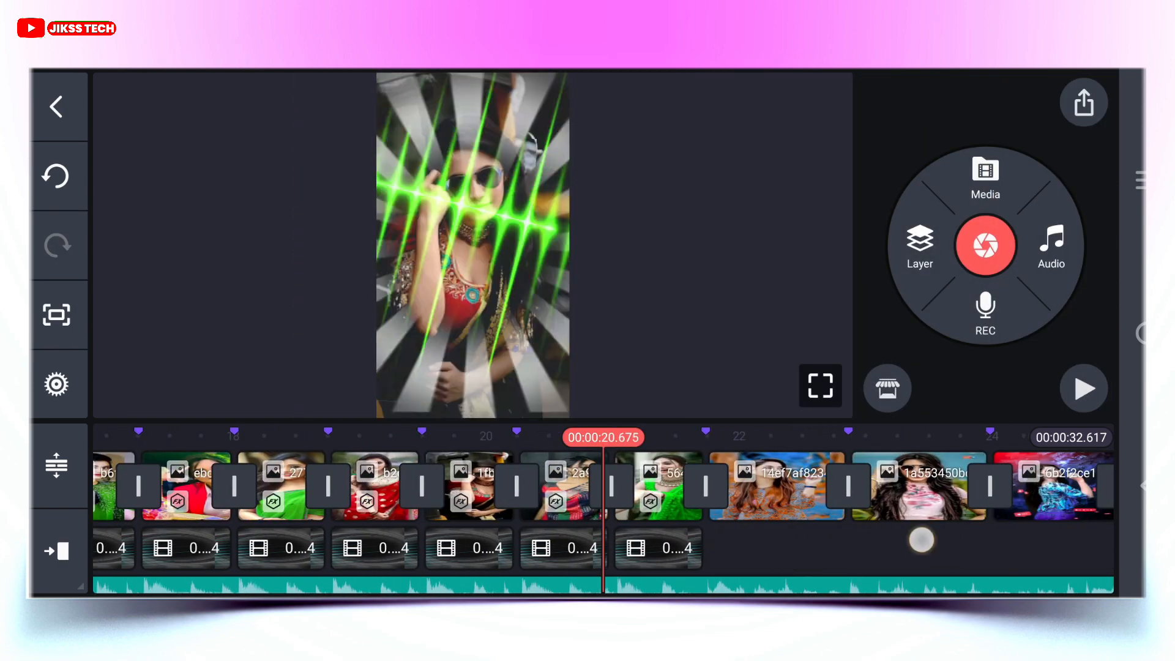
left_click(659, 486)
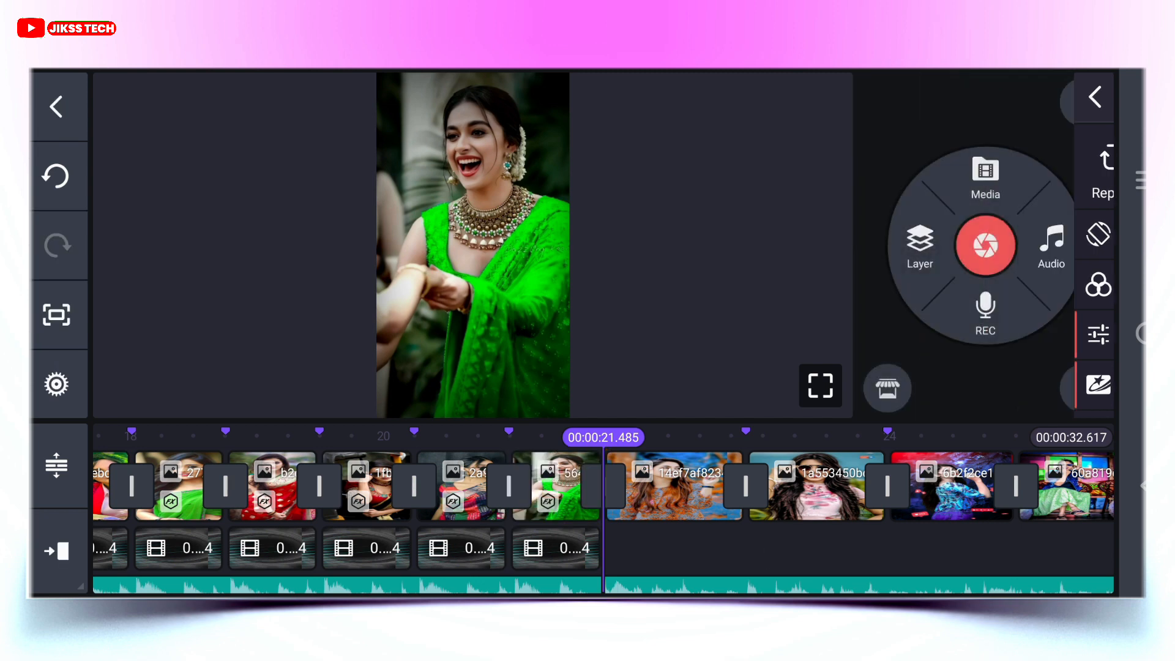
left_click(677, 486)
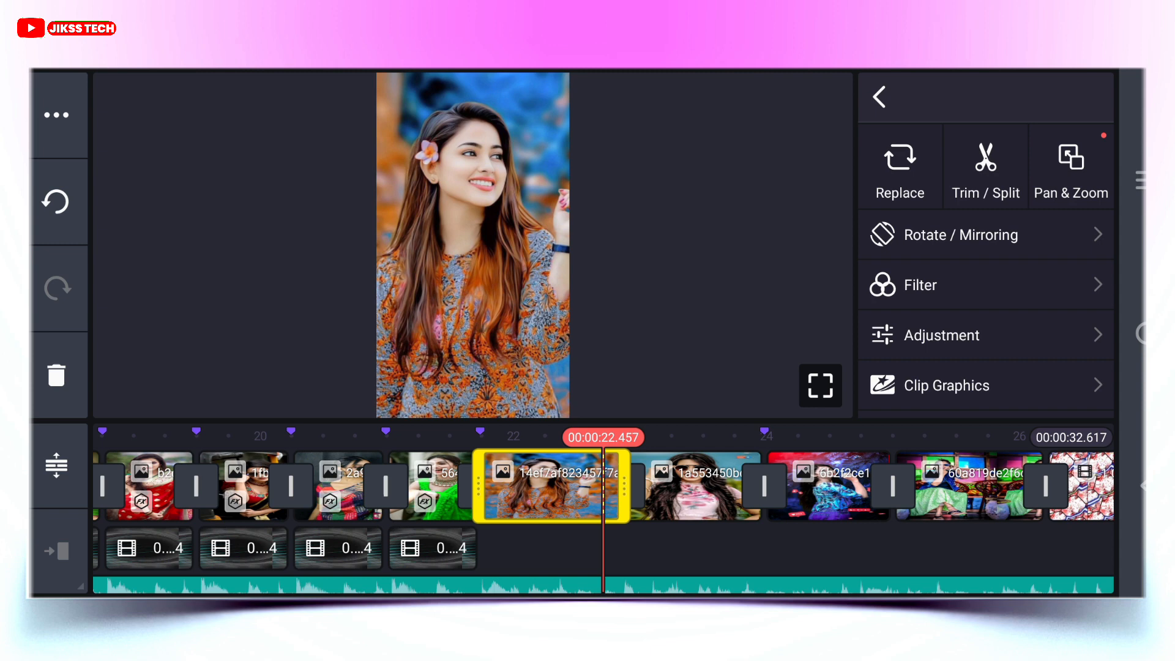
left_click(952, 386)
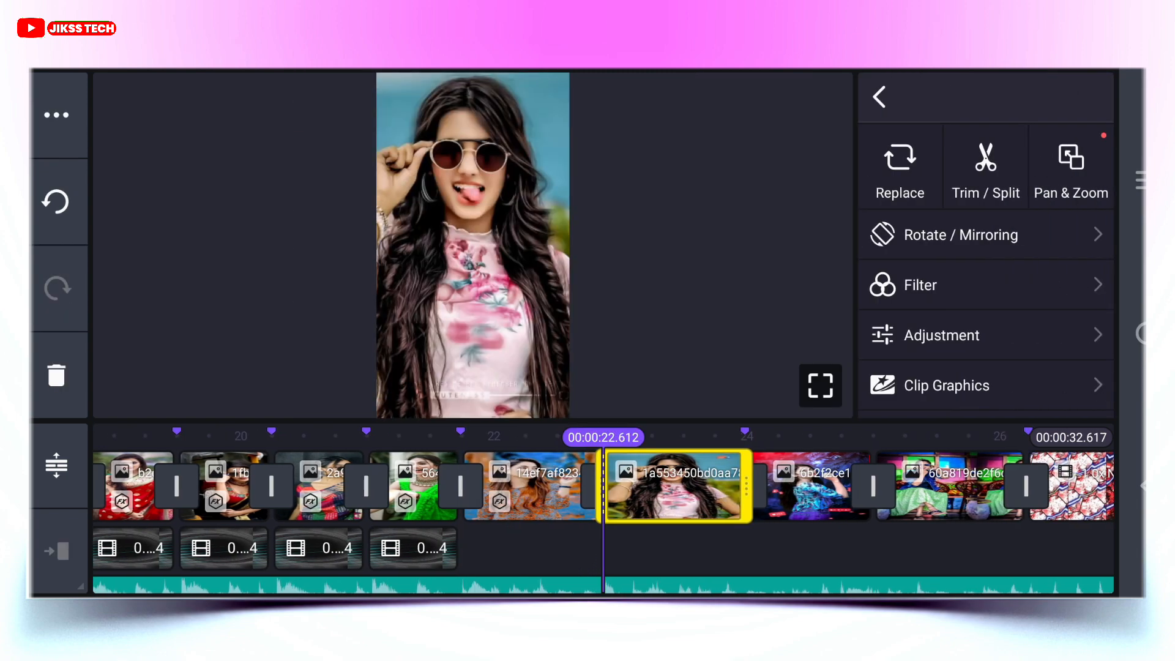
left_click(946, 386)
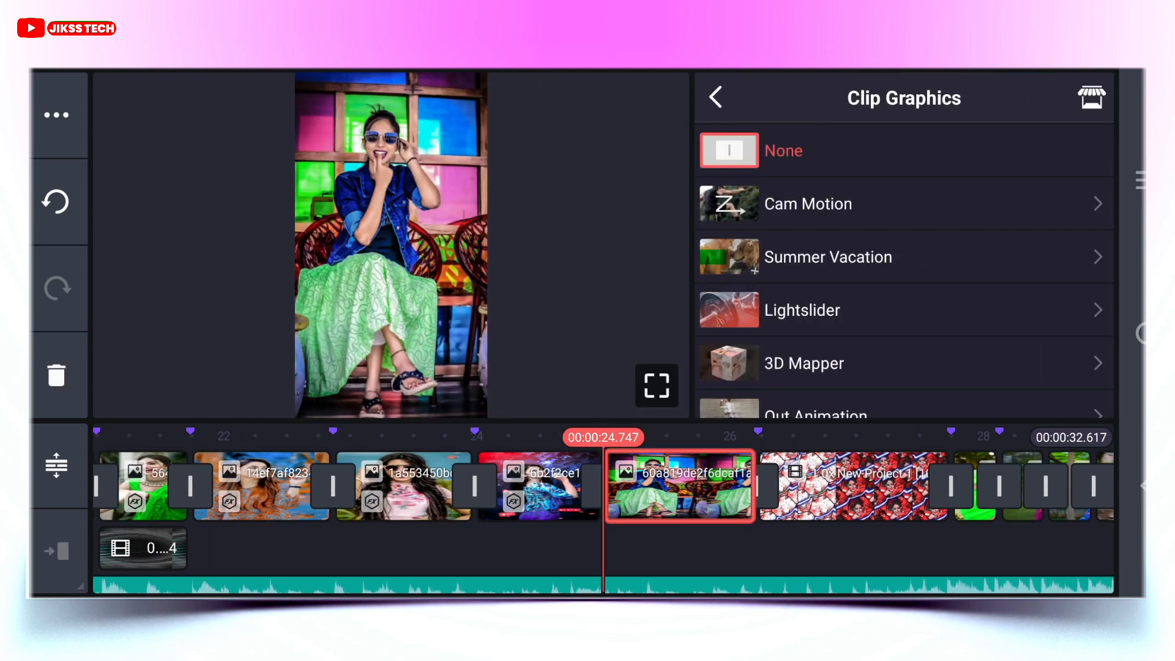
left_click(809, 360)
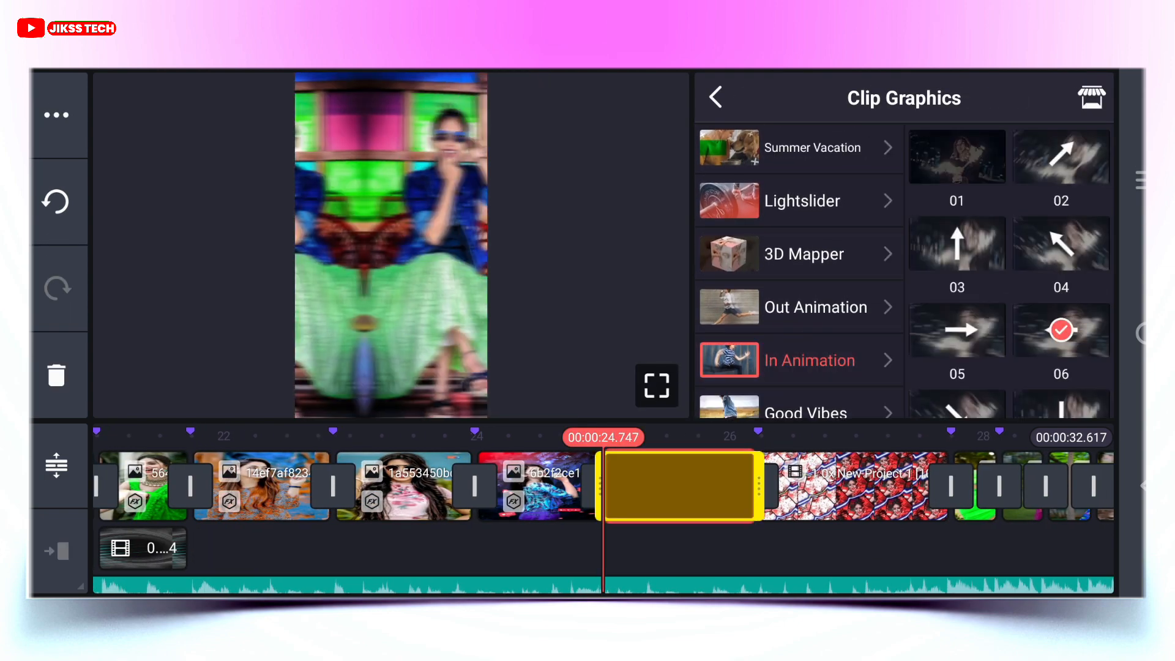
left_click(715, 98)
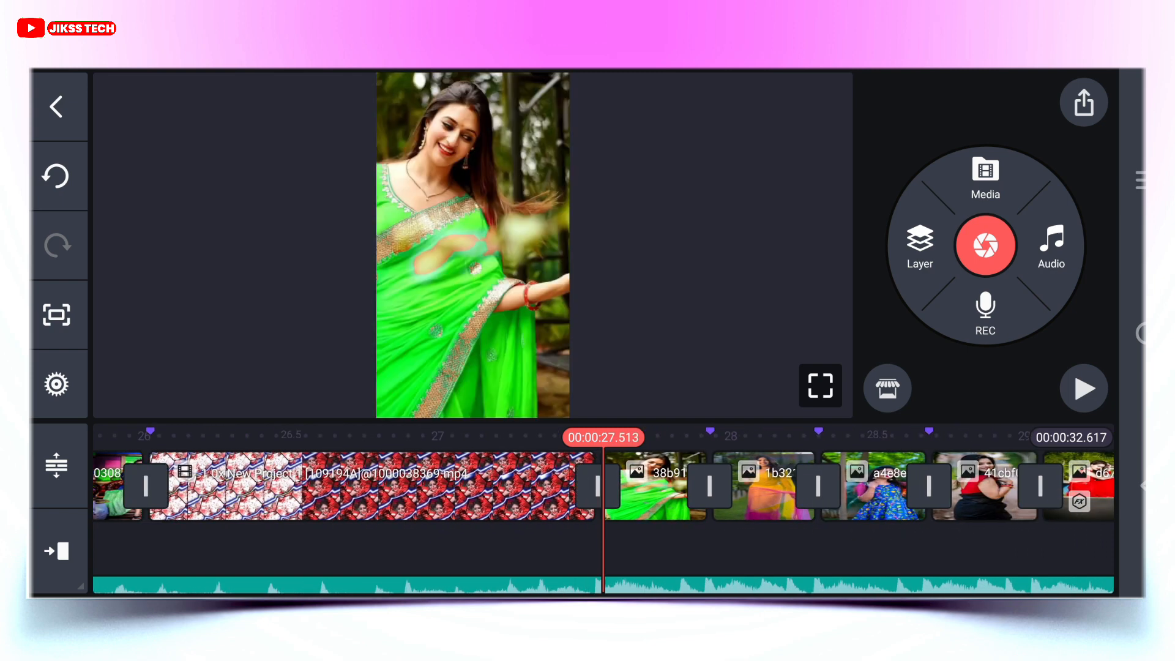
left_click(659, 487)
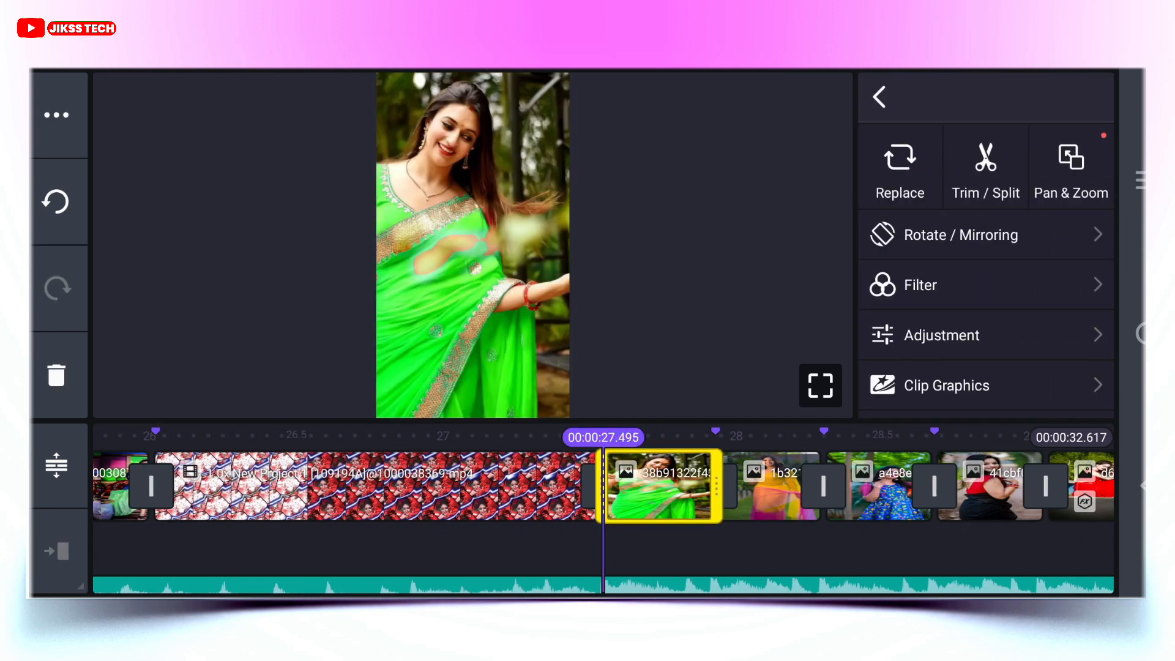
left_click(949, 384)
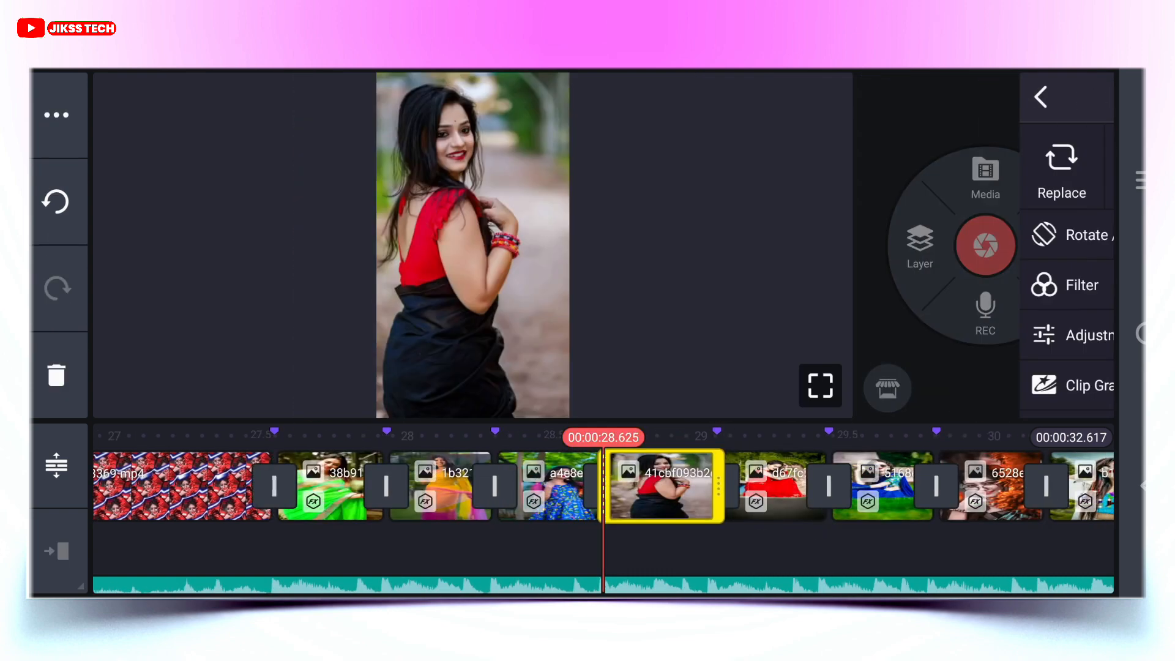
left_click(1082, 384)
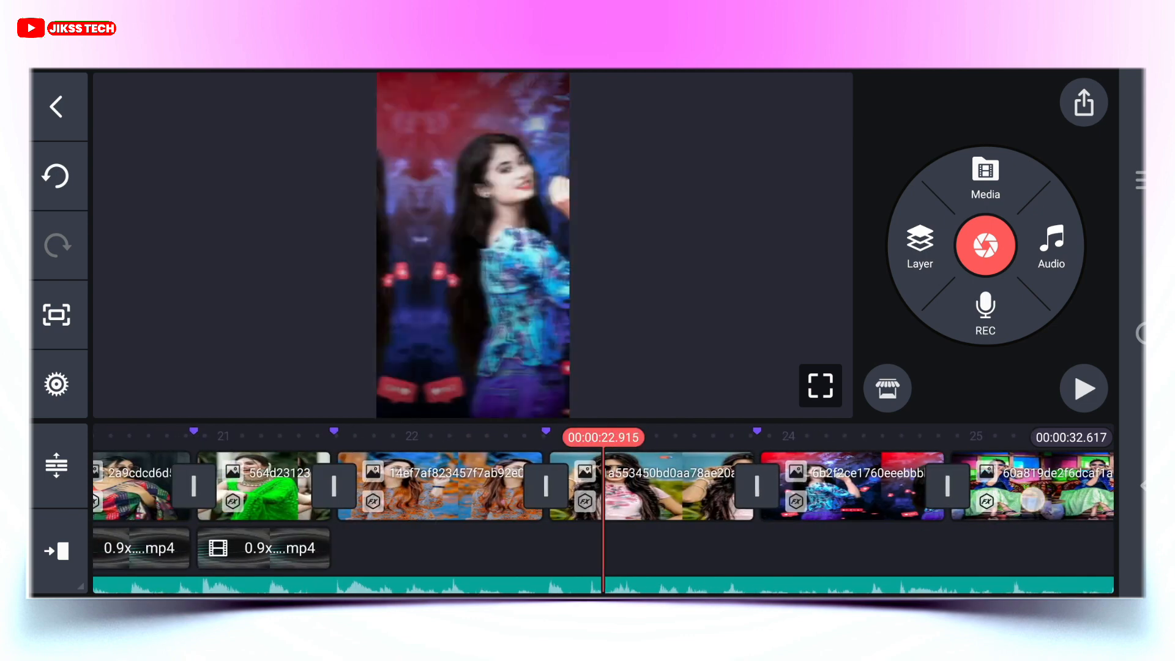
Add the green light-streak video as a full-frame layer at 21 s blended in Screen mode
left_click(712, 486)
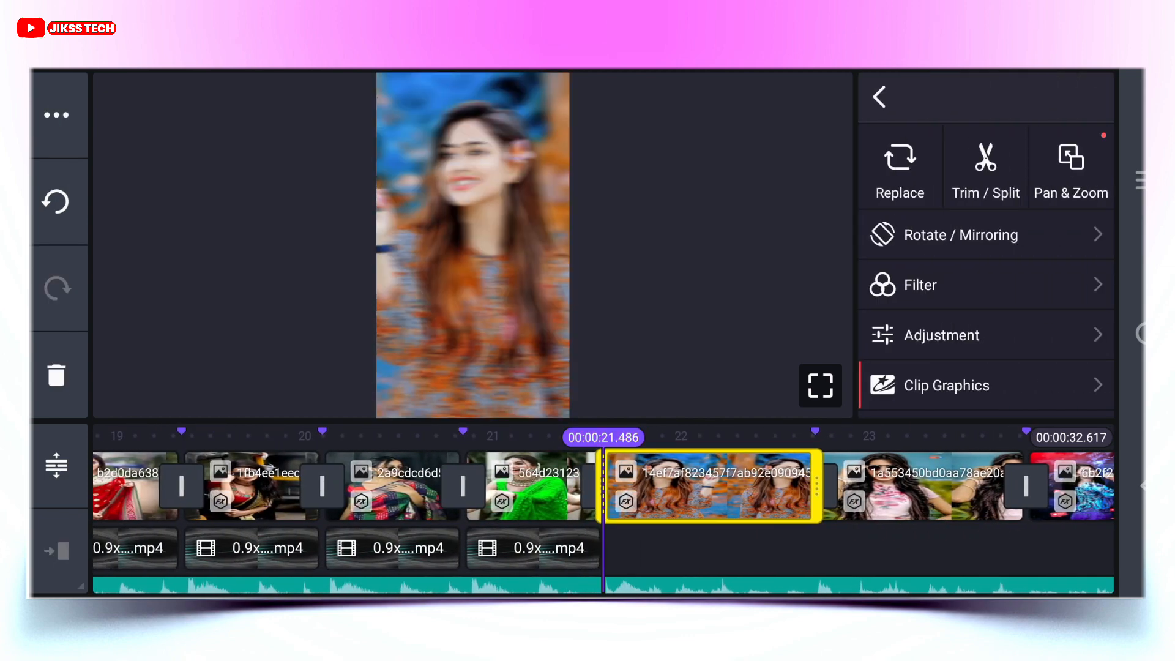
left_click(880, 96)
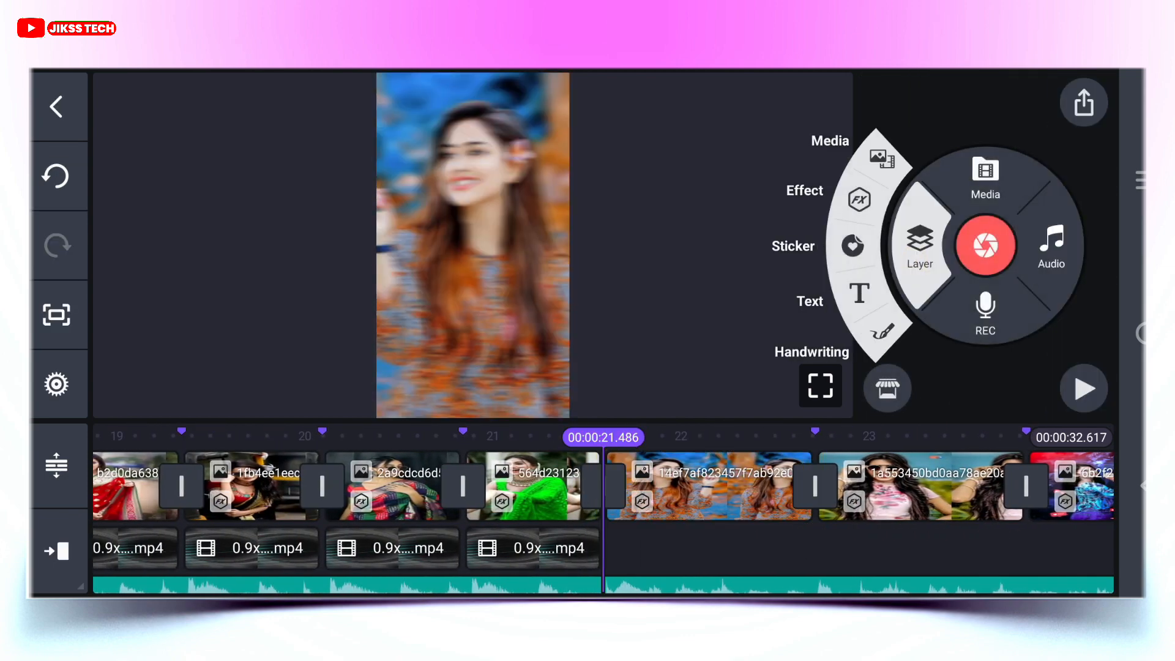
left_click(984, 176)
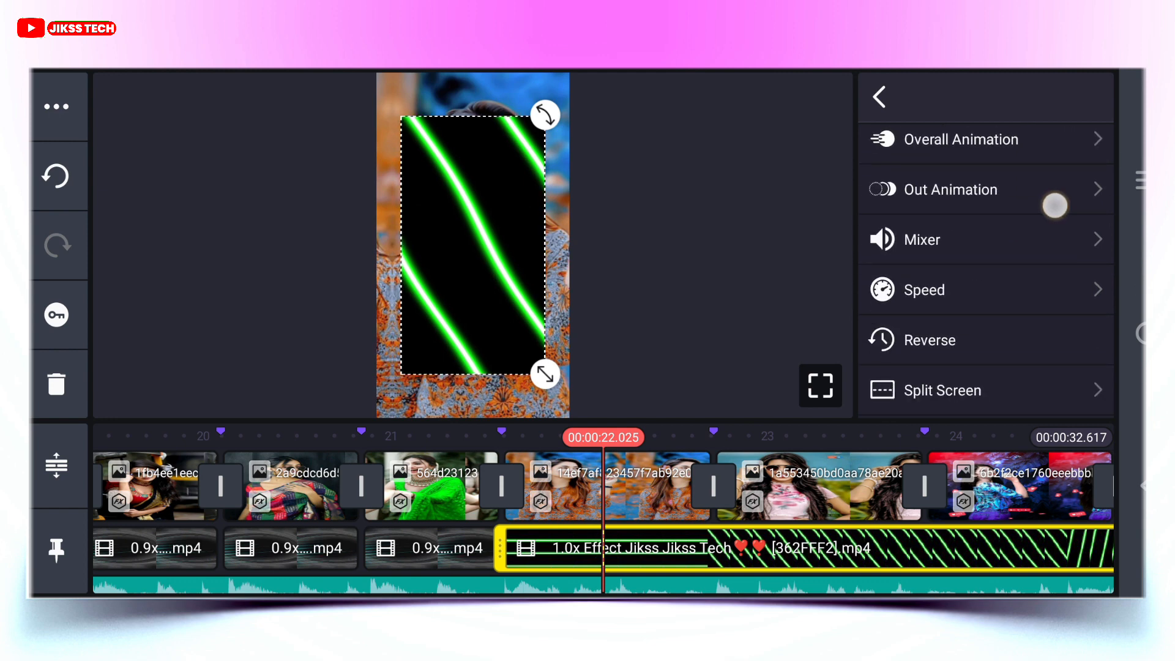
left_click(942, 389)
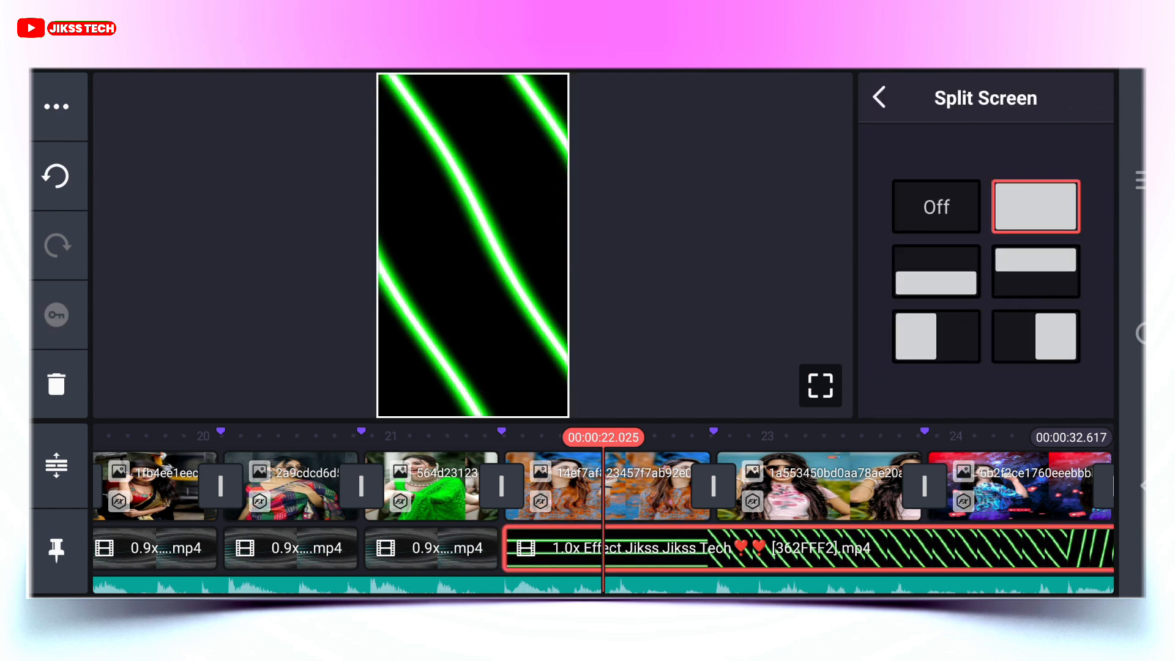
left_click(880, 98)
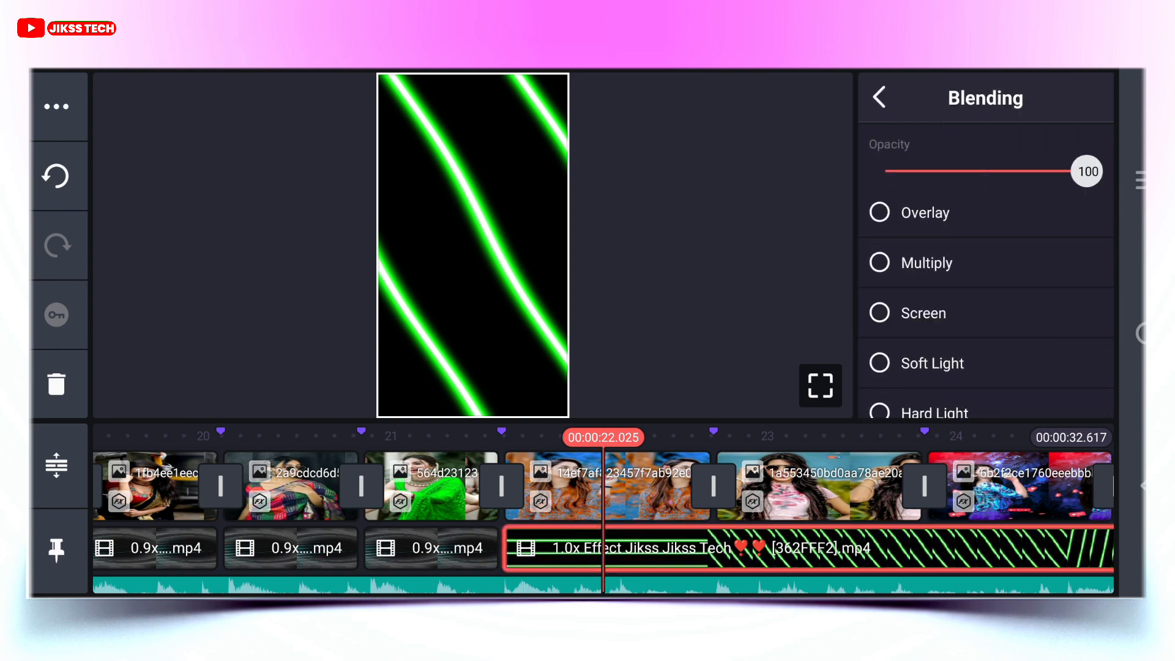
left_click(880, 98)
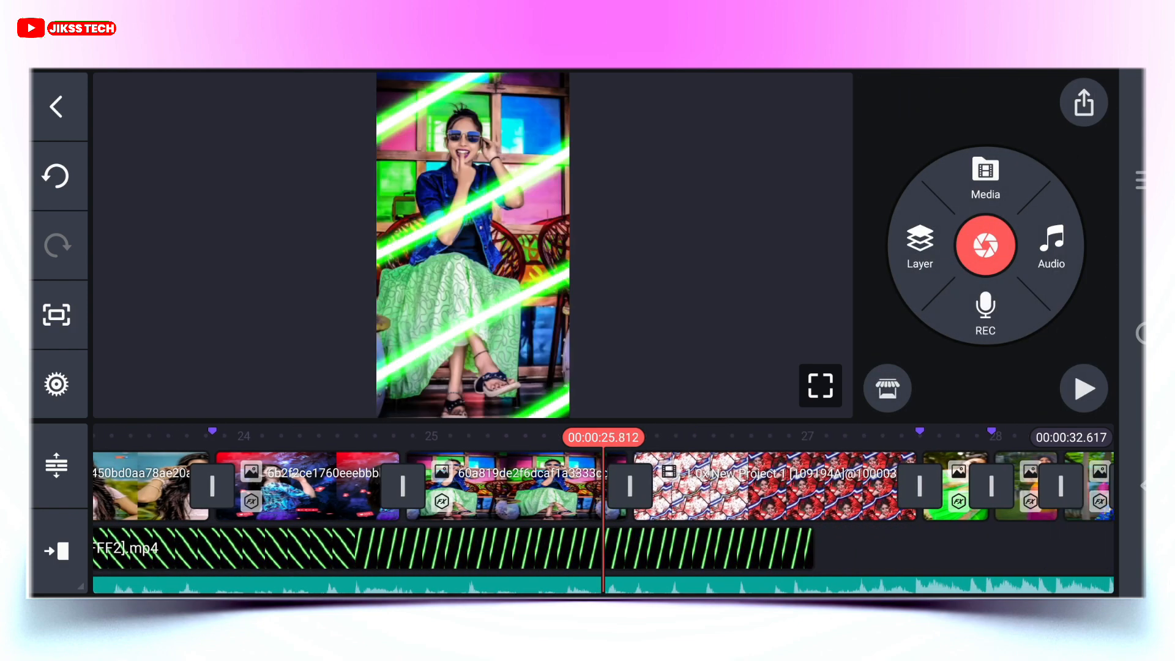
Trim the green streak overlay's right edge to end at about 26 seconds
left_click(487, 487)
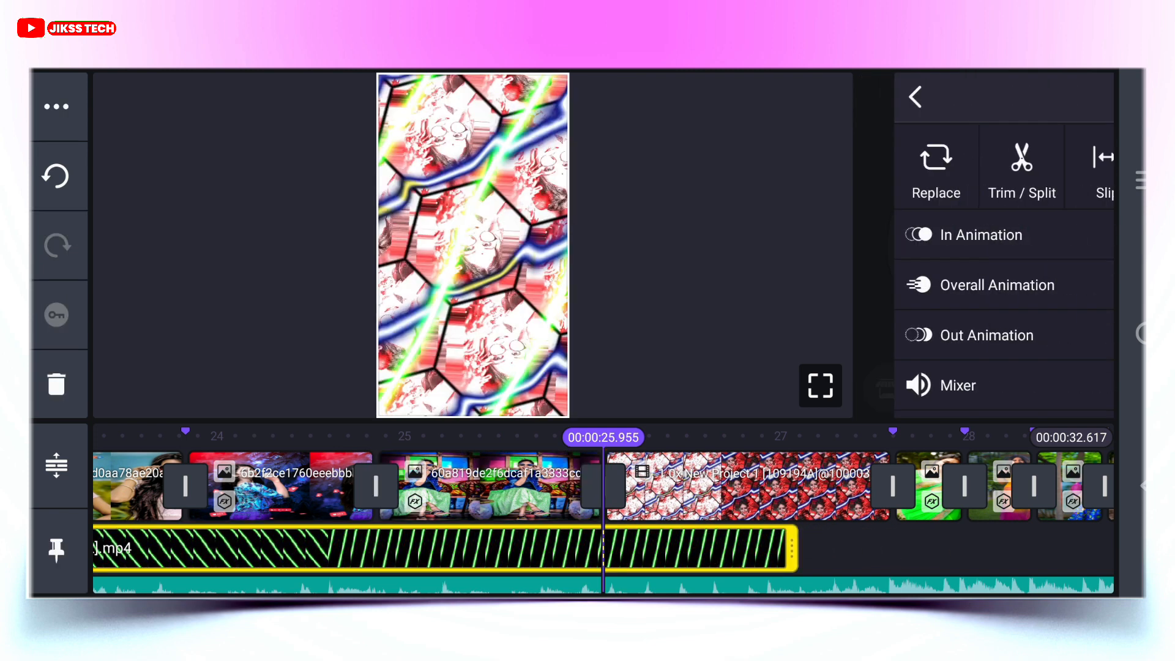
left_click(1021, 167)
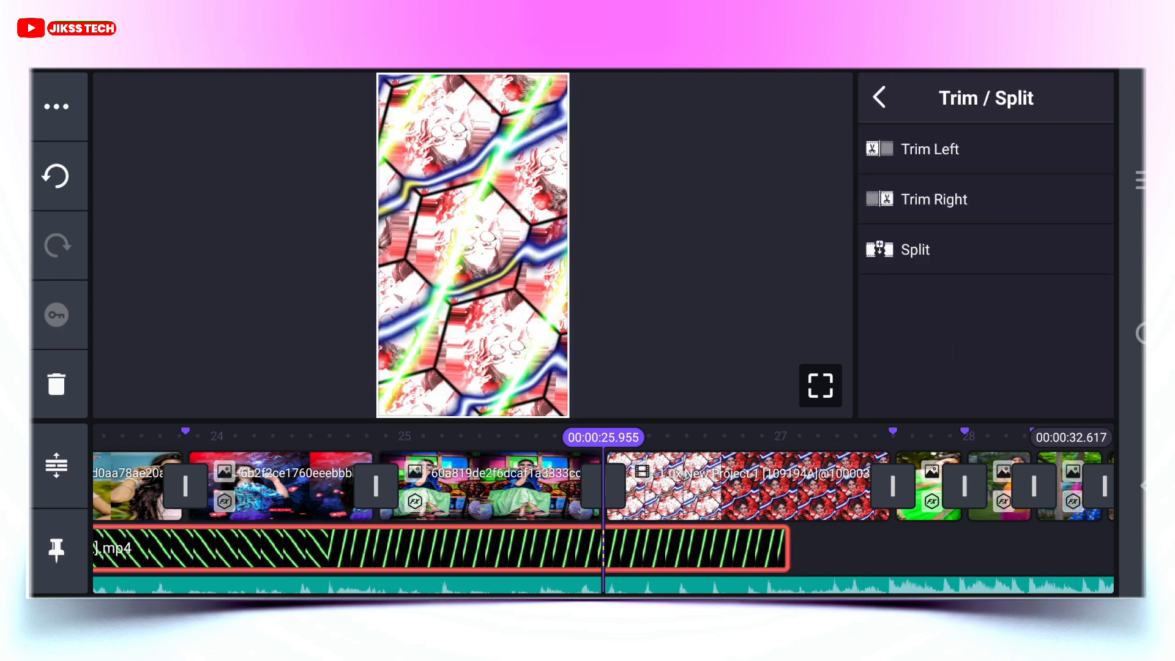
left_click(880, 97)
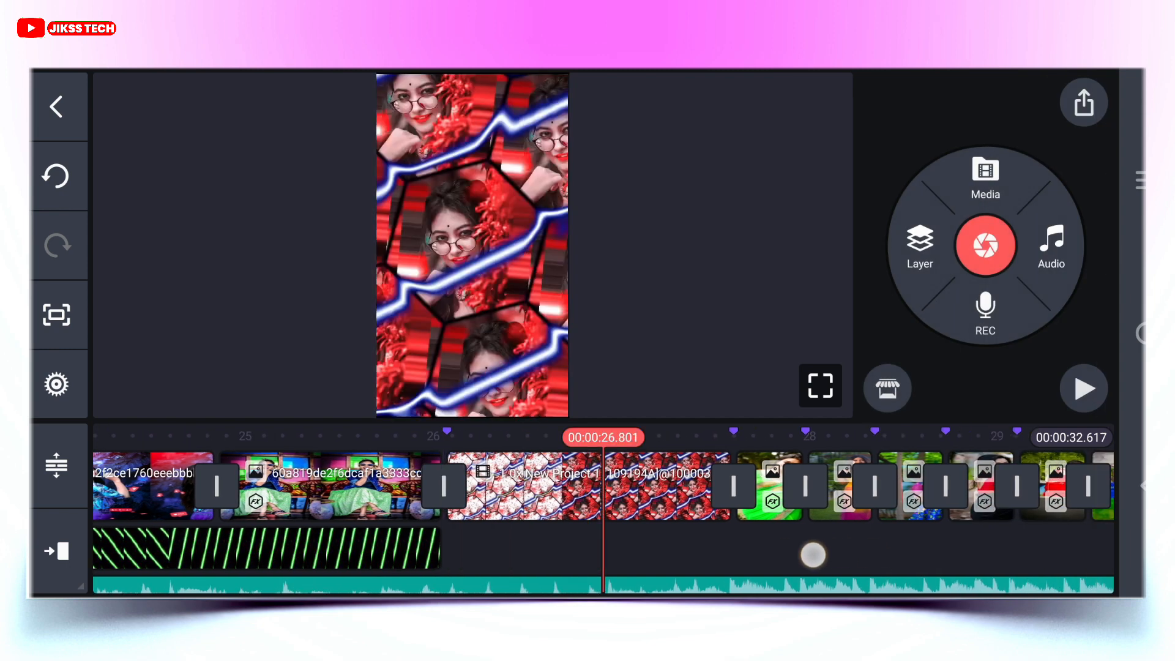
Add Jikss Tech Effect.mp4 as a full-frame layer at 27 s blended in Screen mode
left_click(640, 486)
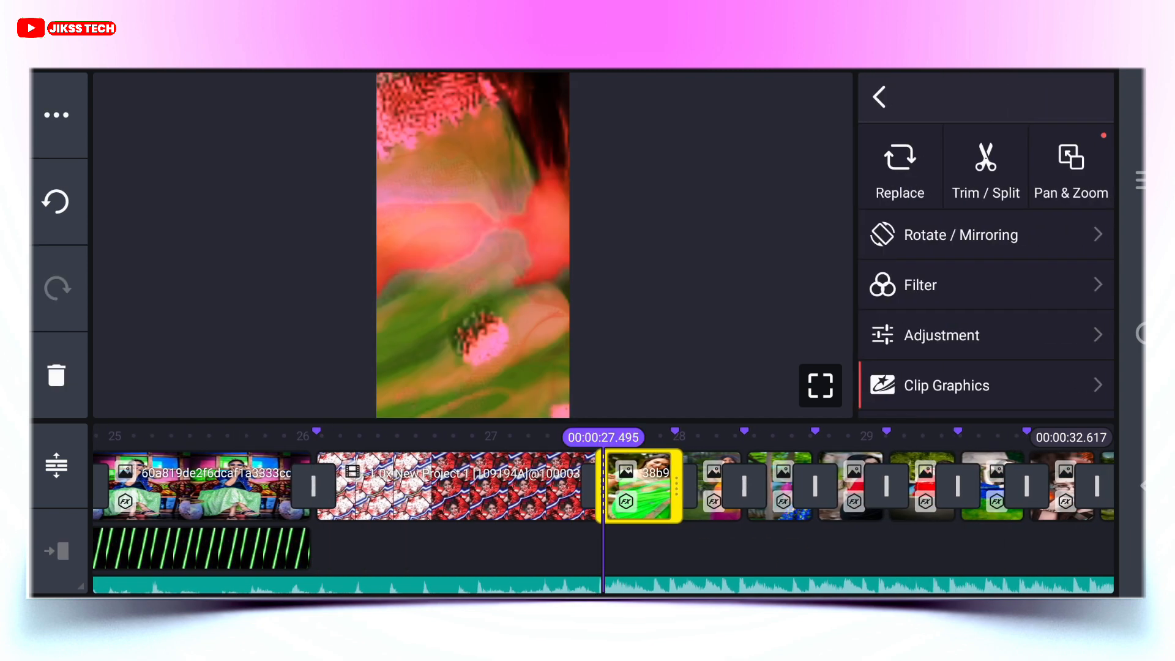
left_click(899, 166)
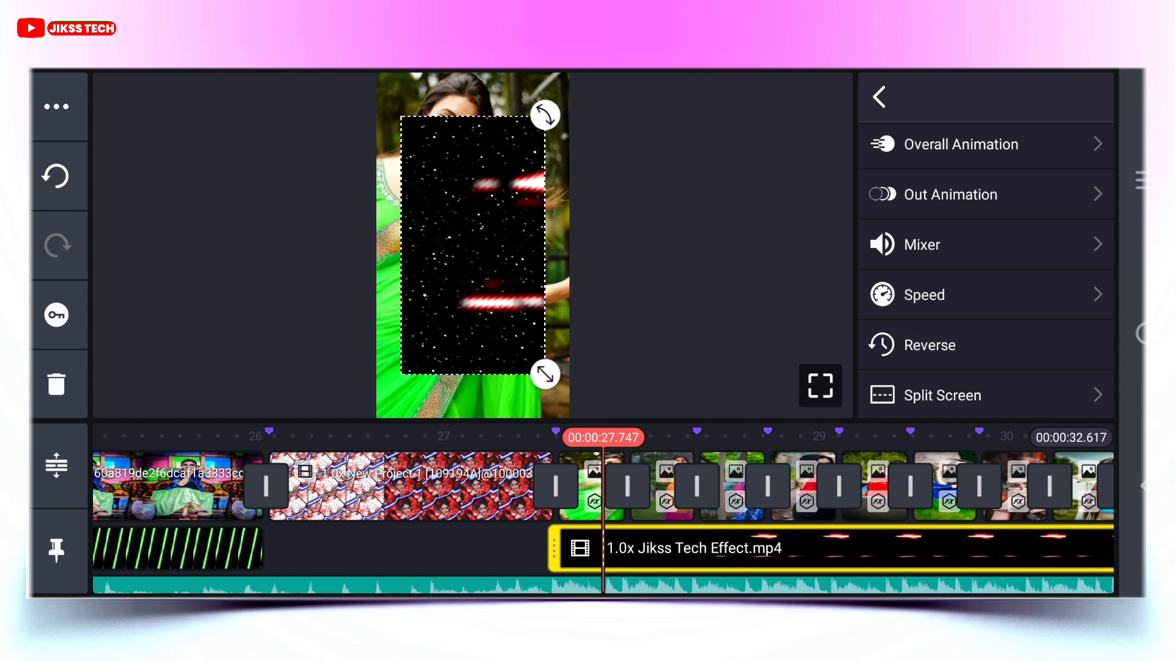
left_click(946, 395)
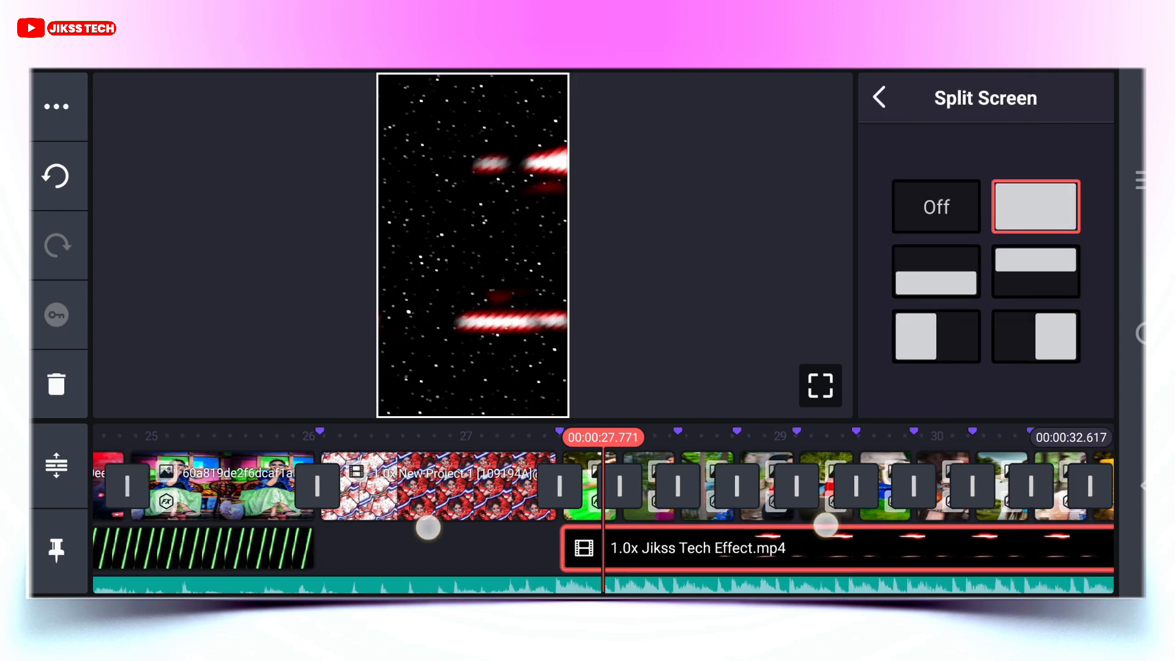
left_click(881, 98)
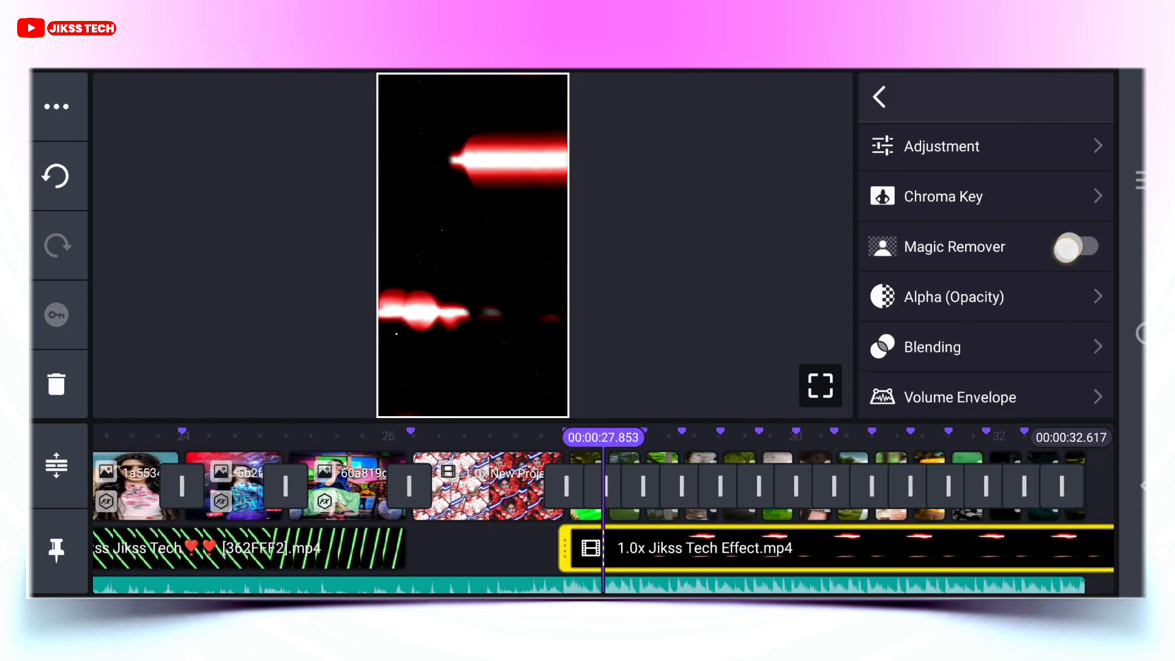
left_click(932, 346)
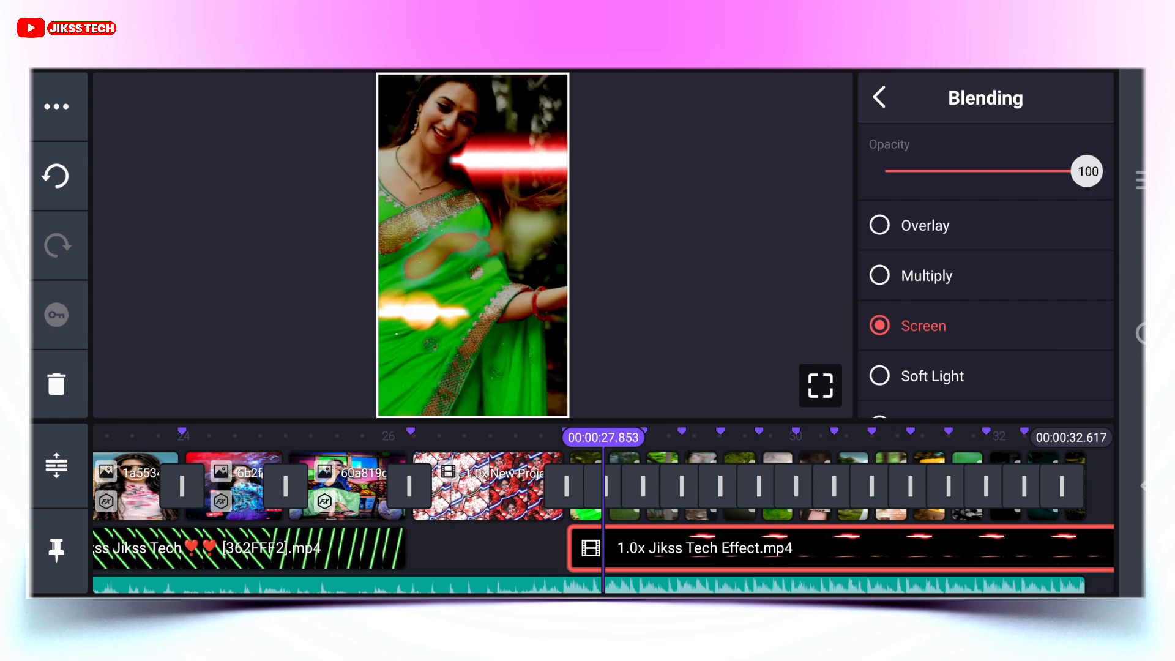
scroll("up", 3)
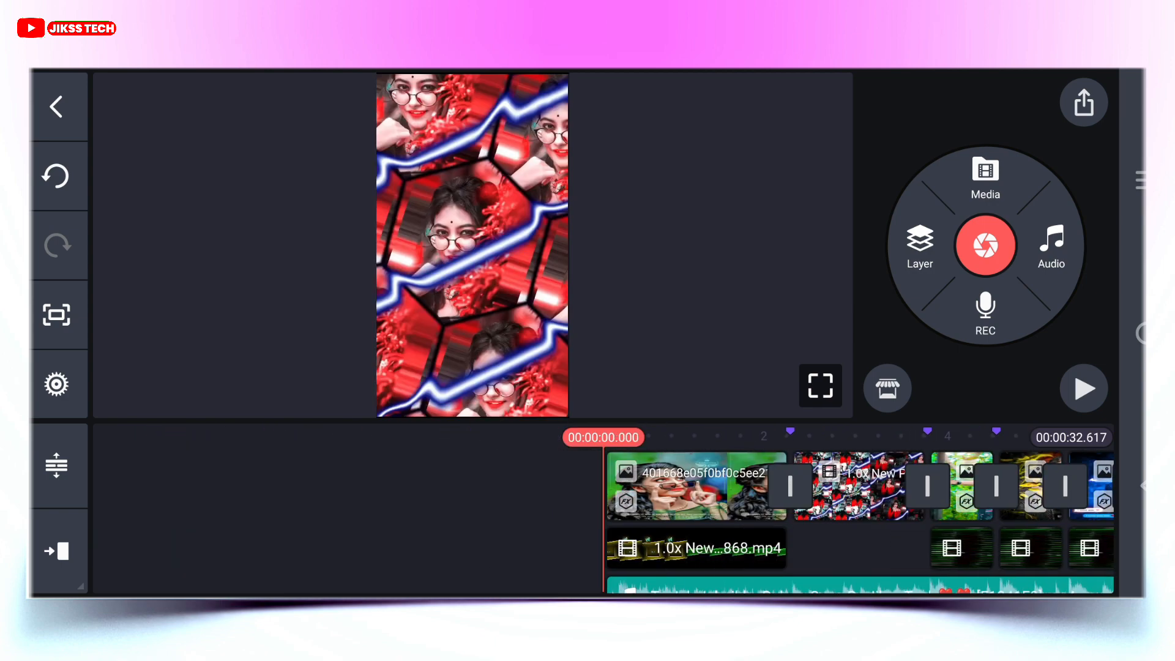
Add the golden particle video as a layer from the start, blended in Screen mode
left_click(984, 177)
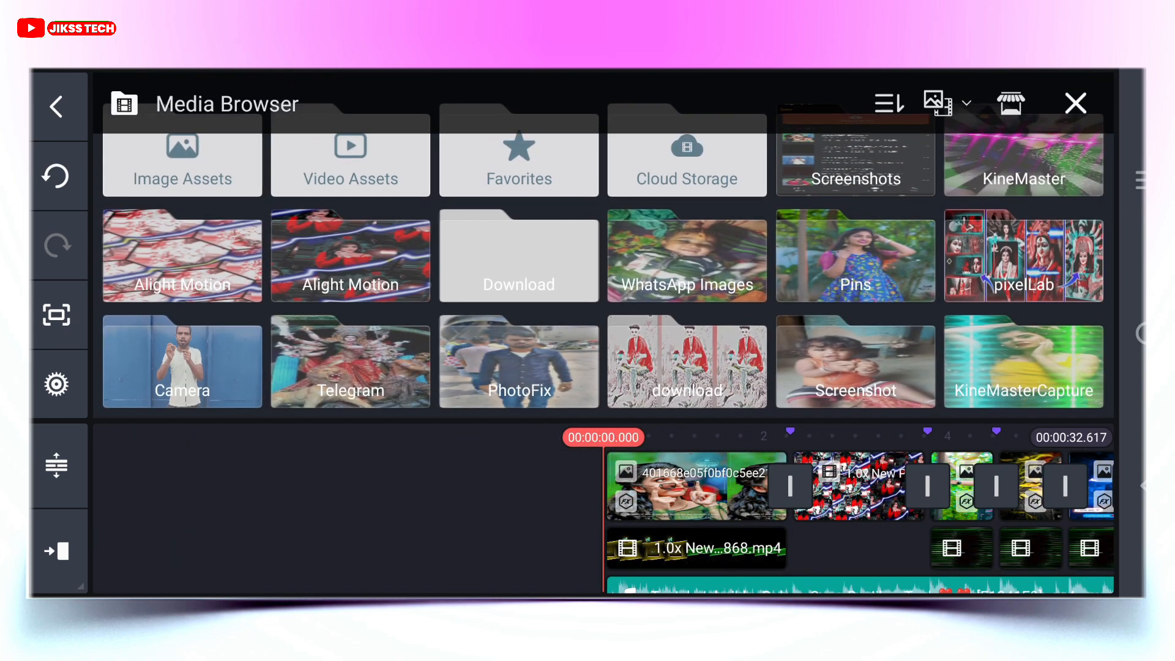
left_click(518, 257)
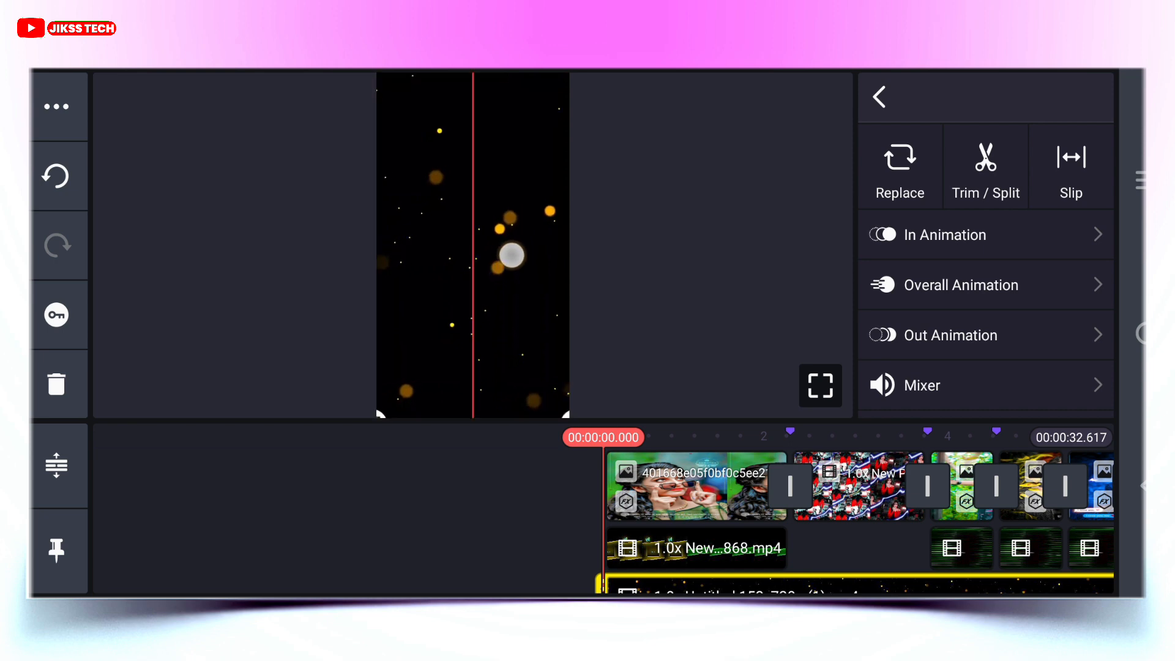
scroll("down", 3)
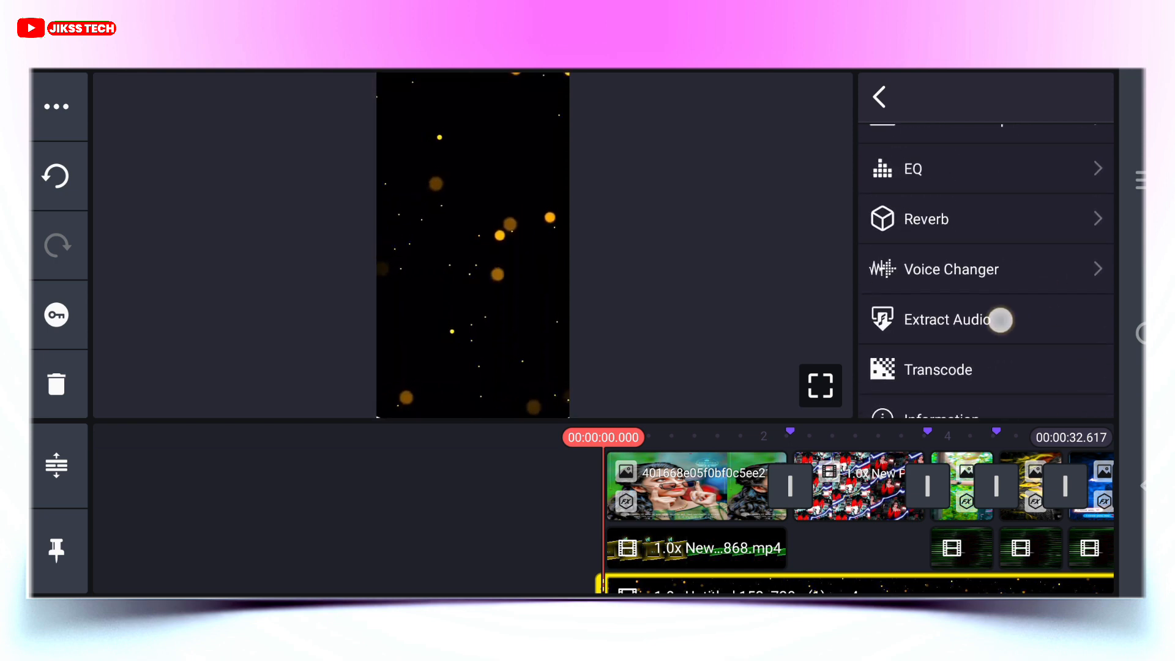
left_click(879, 98)
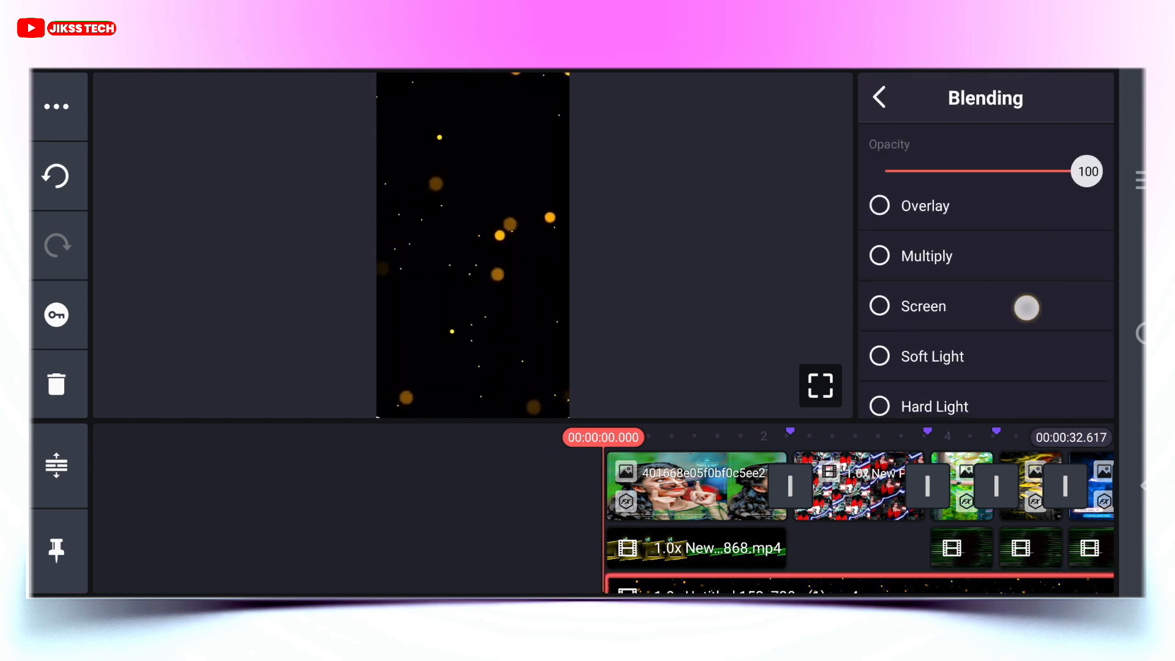
left_click(879, 98)
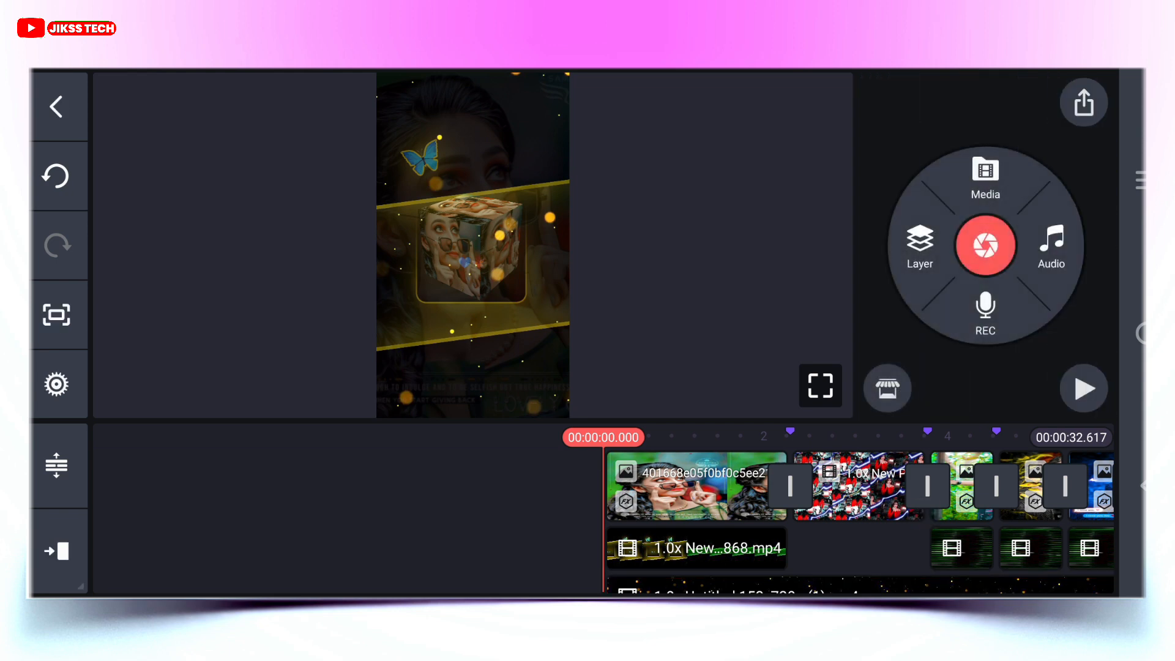